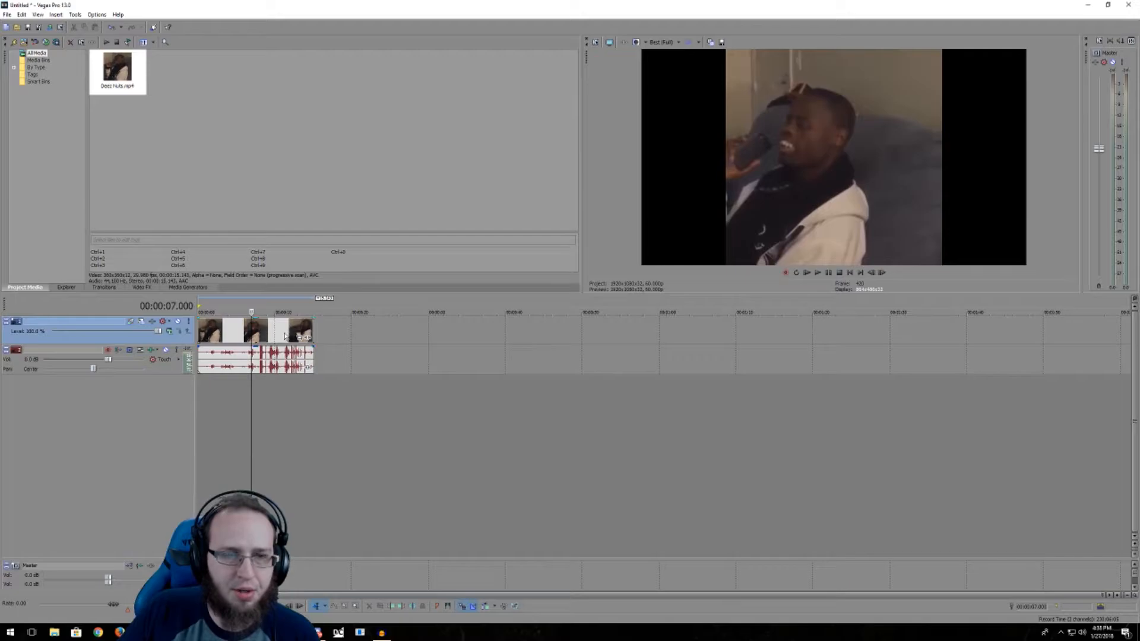
Enable the Loop switch on the clip so it repeats on the timeline
right_click(284, 335)
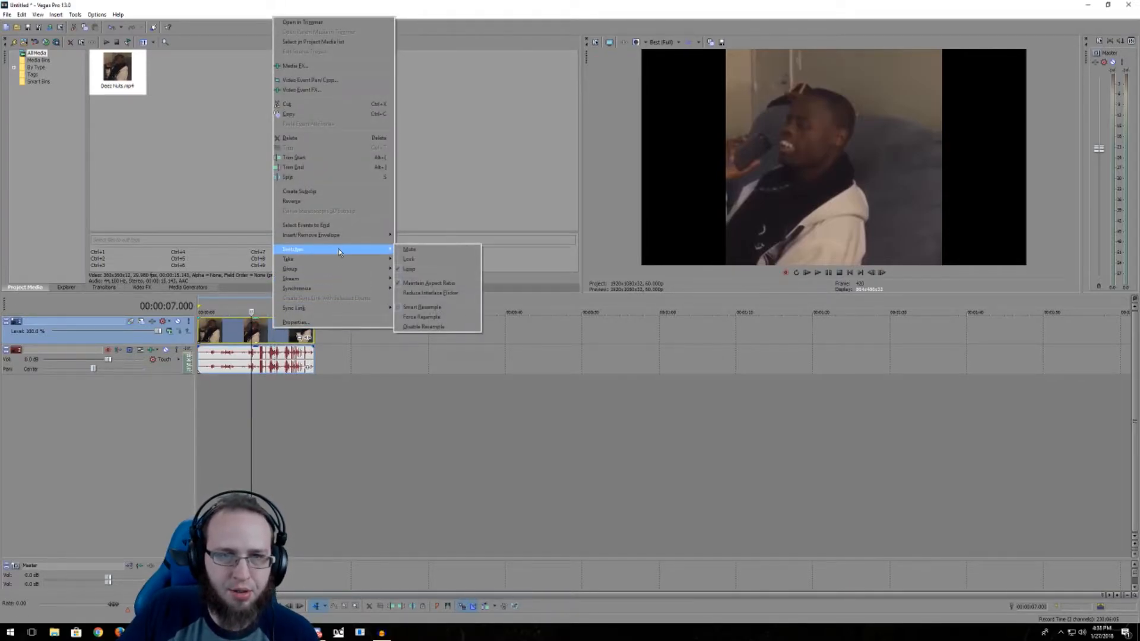
click(424, 326)
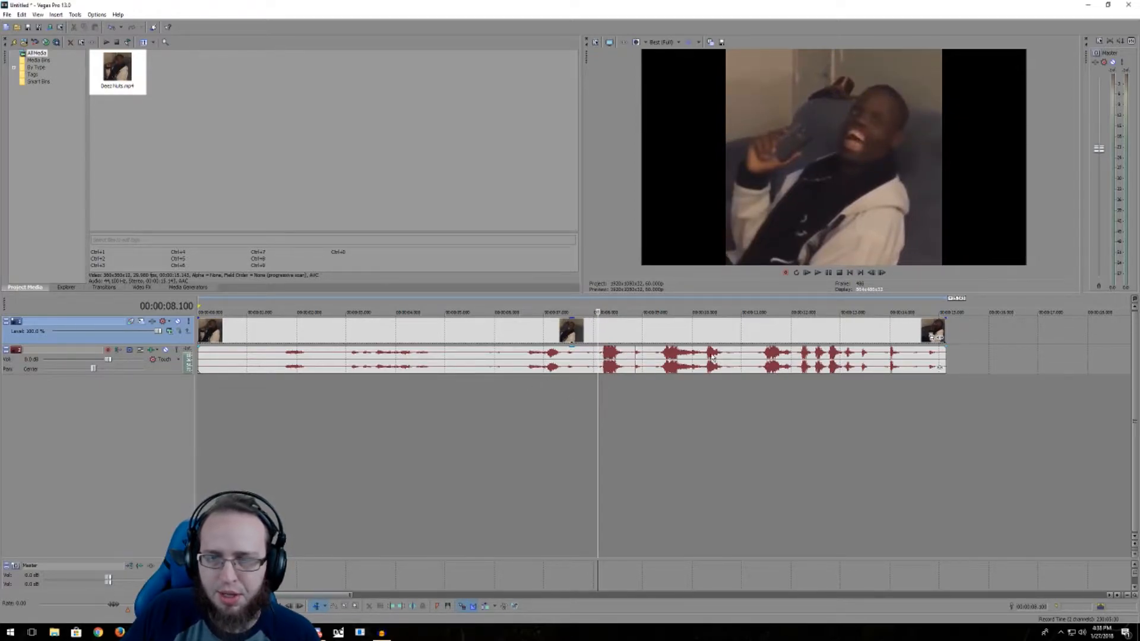
Select and delete the unwanted repeated portion of the looped clip
click(219, 312)
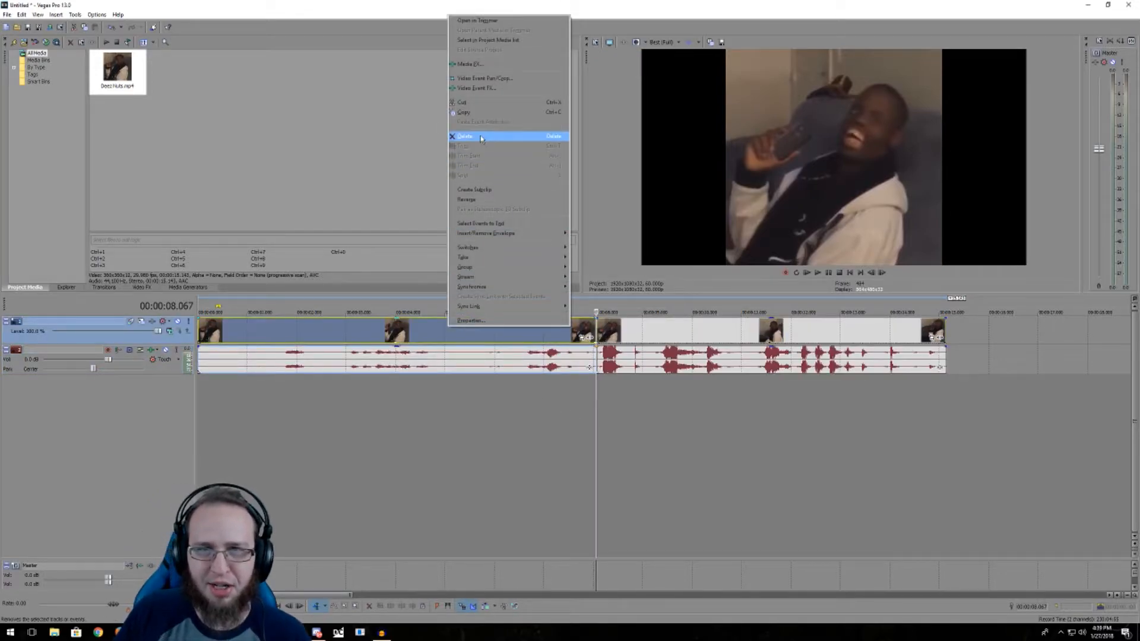
click(465, 136)
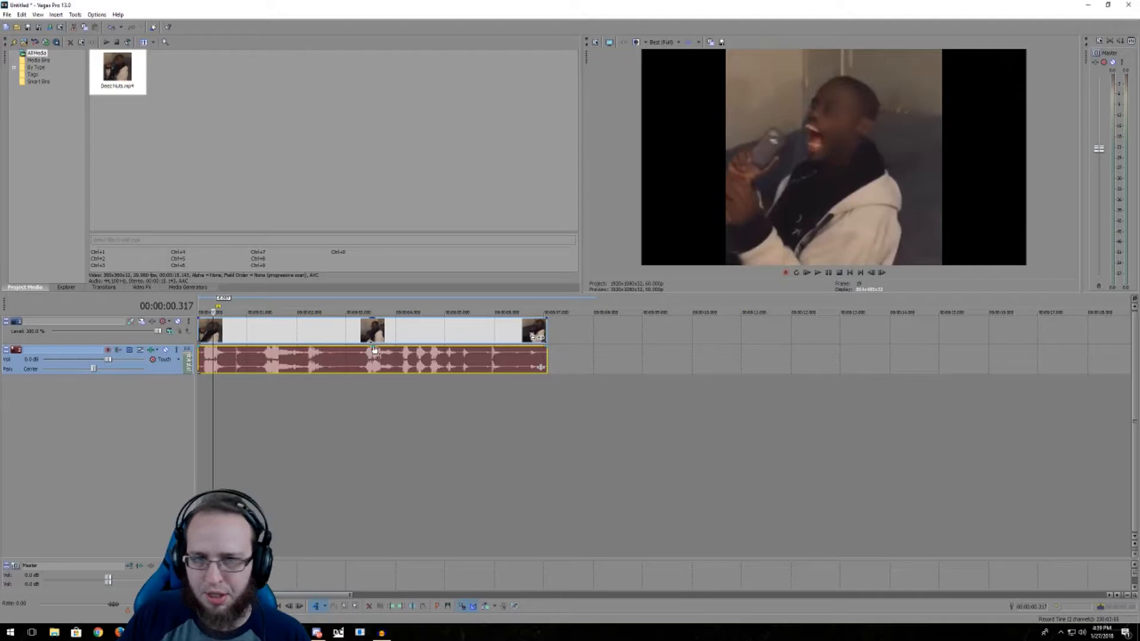
Drag the clip's volume envelope down to lower its audio
drag(371, 353, 370, 361)
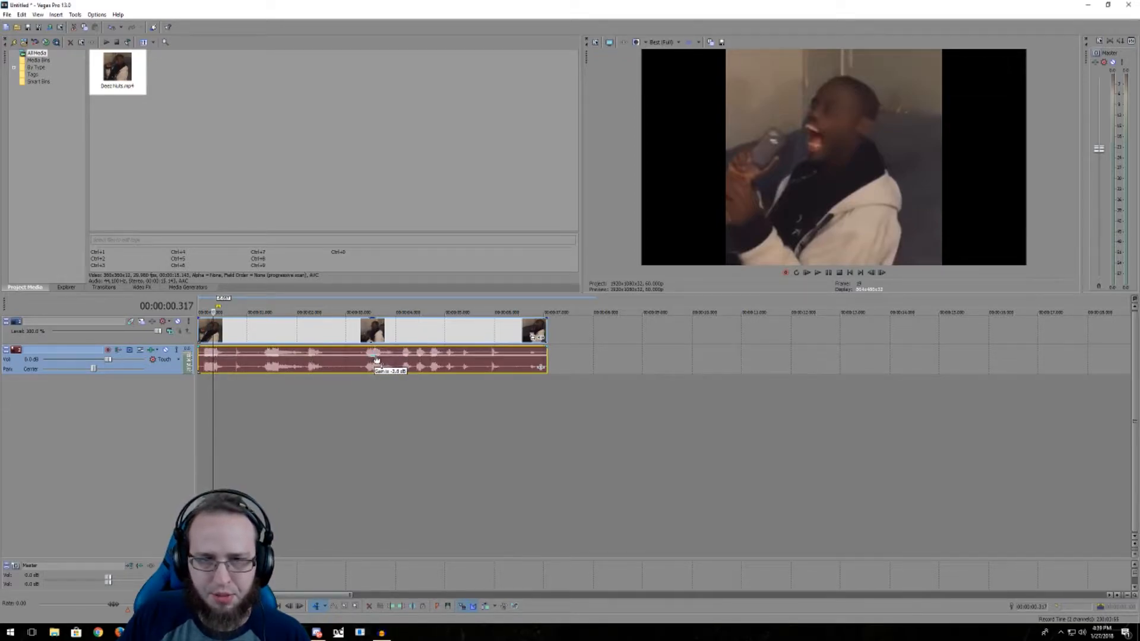
drag(374, 362, 374, 366)
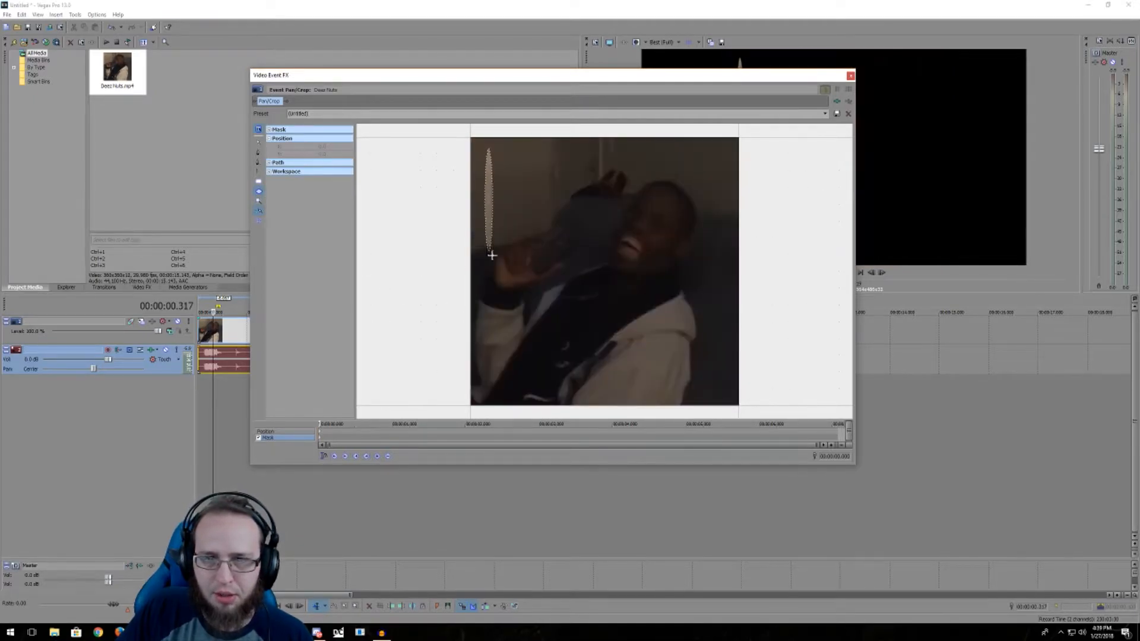
Draw and fit an ellipse mask around the person, then close Pan/Crop
drag(492, 256, 726, 394)
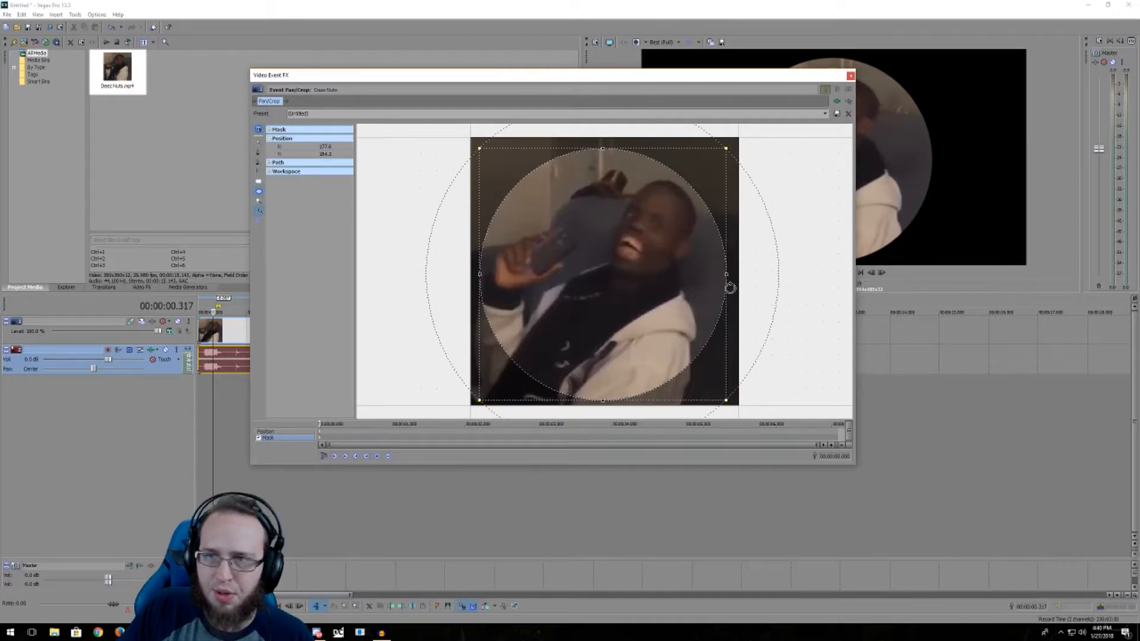
drag(726, 274, 730, 274)
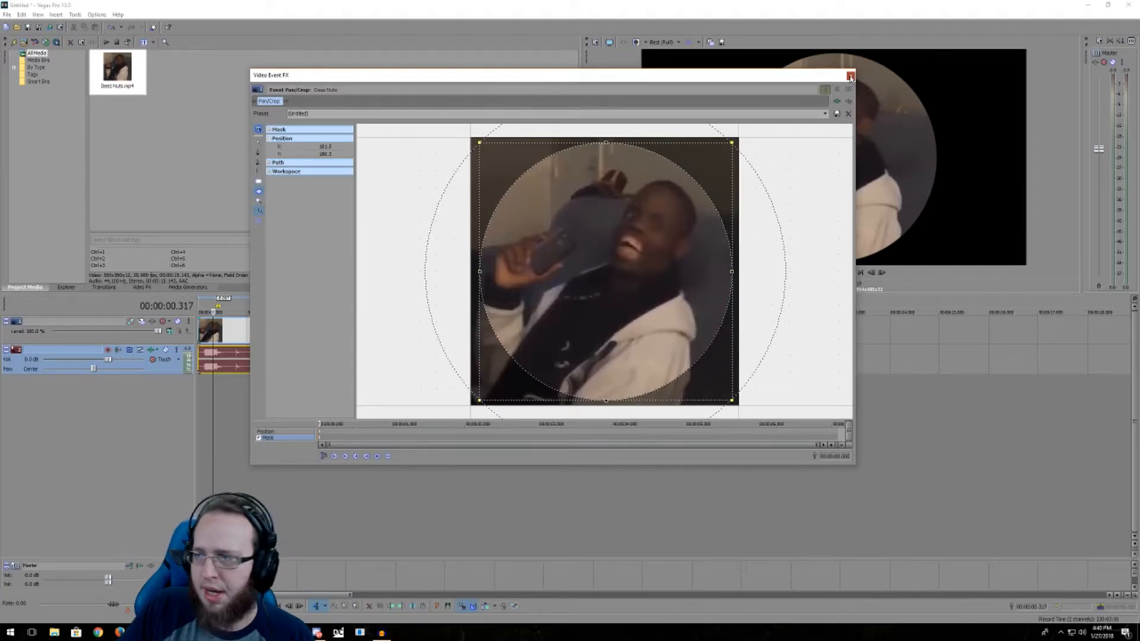
click(849, 76)
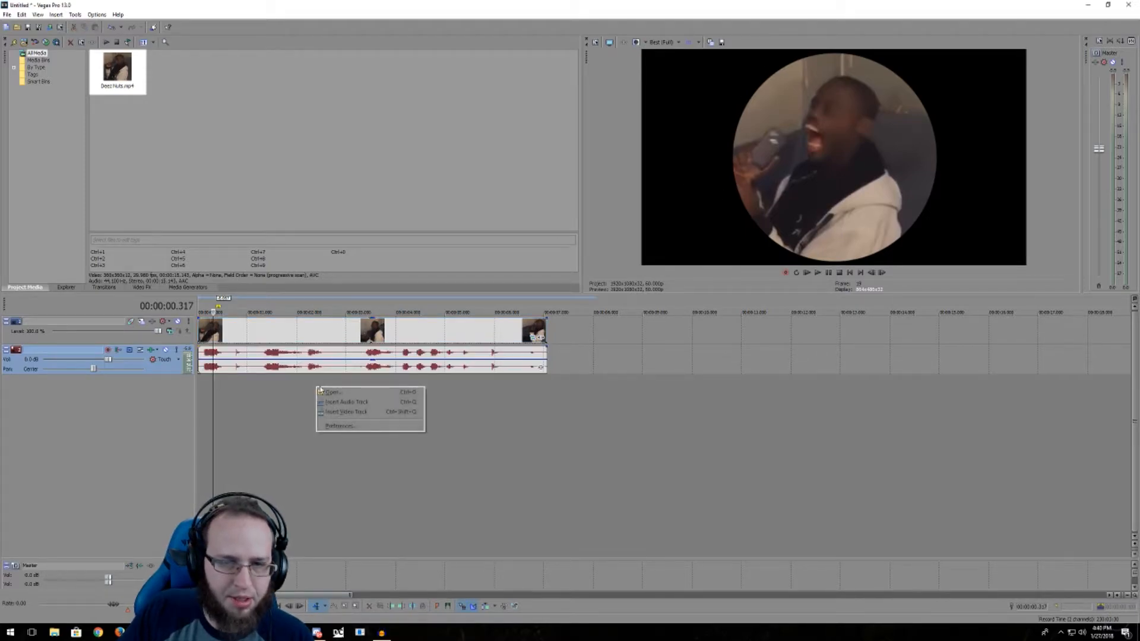
mouse_move(353, 412)
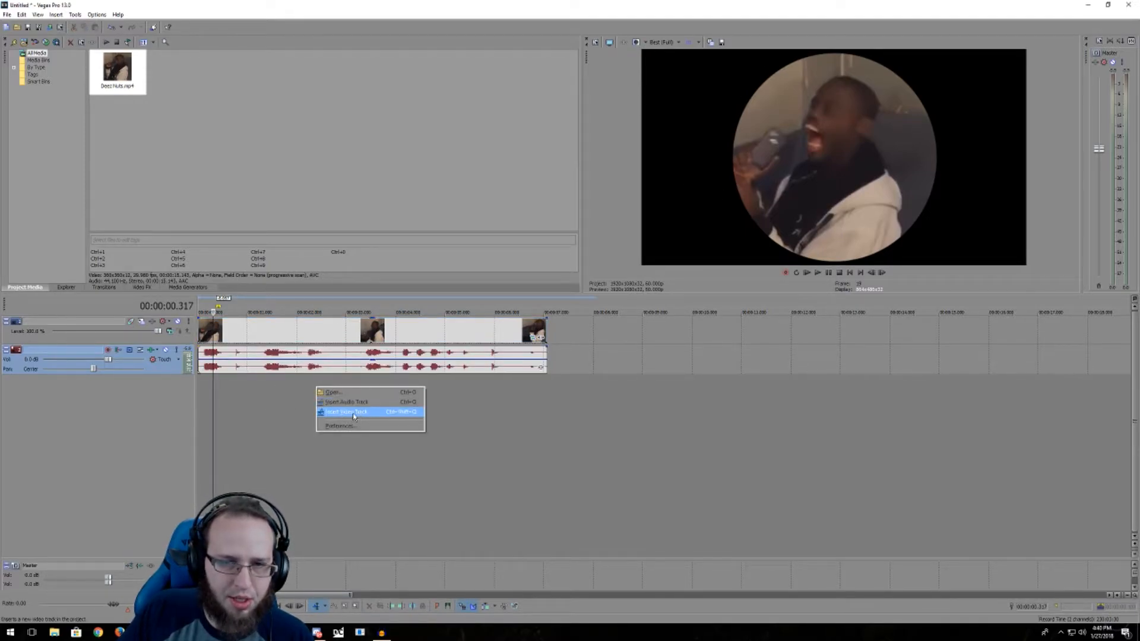
Insert an empty second video track and show the Media Generators presets
click(348, 412)
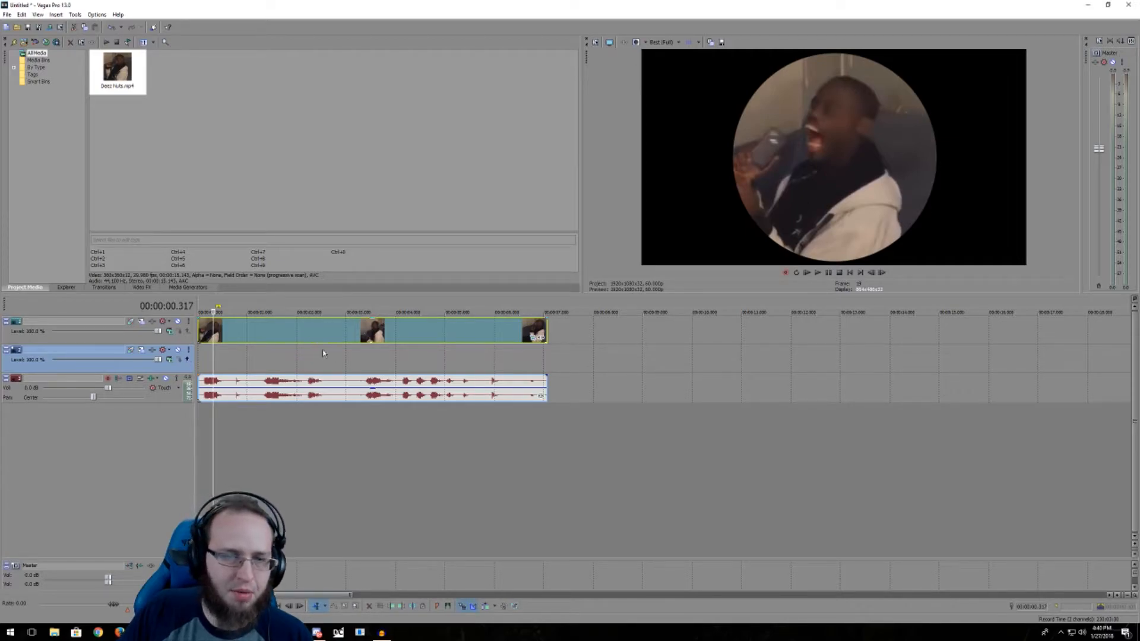
click(188, 287)
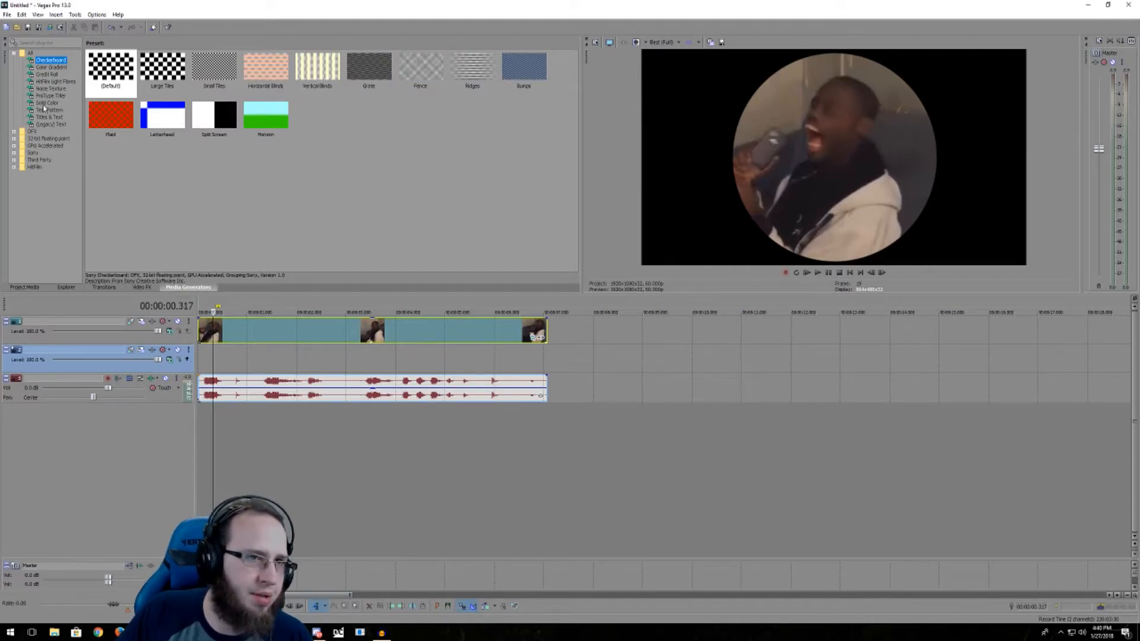
Place the Green solid colour generator on the new track behind the clip
click(47, 102)
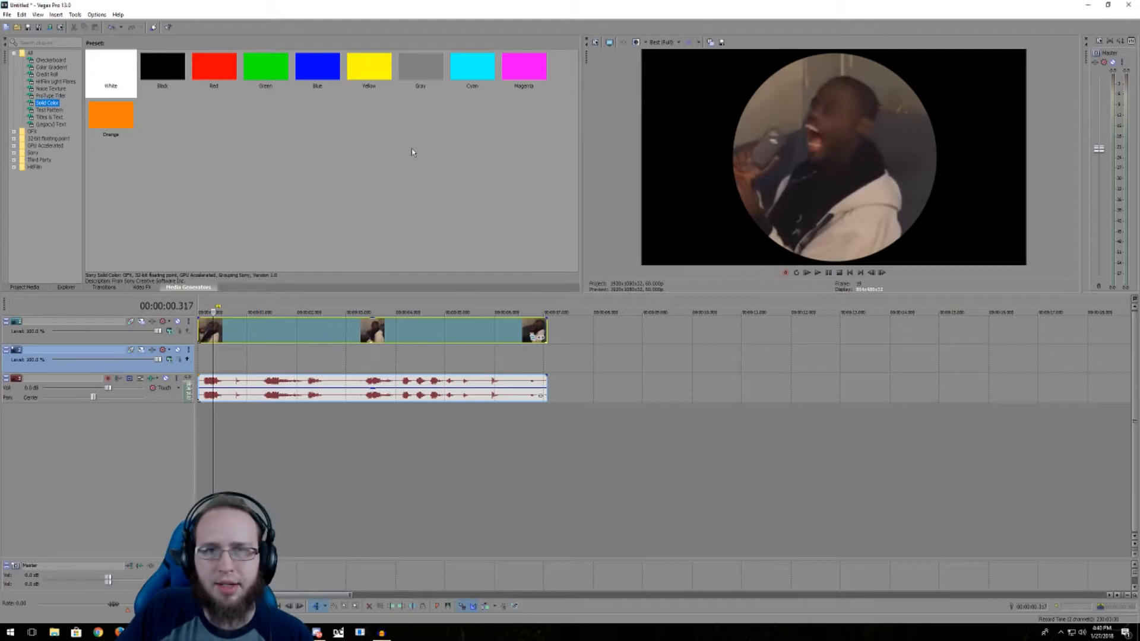
click(265, 65)
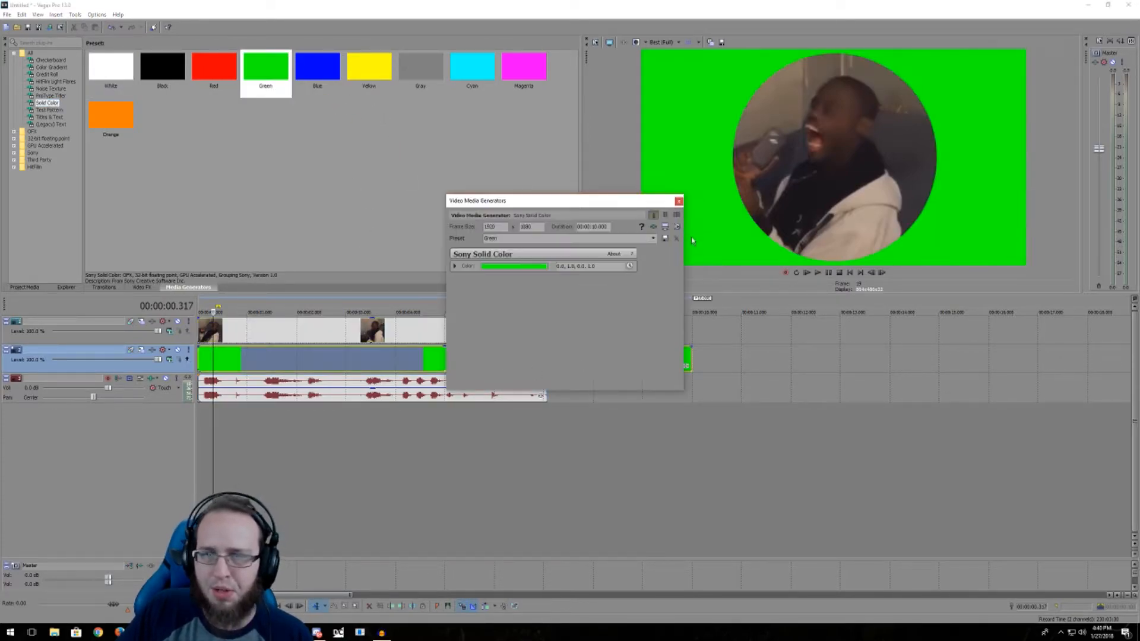
click(678, 200)
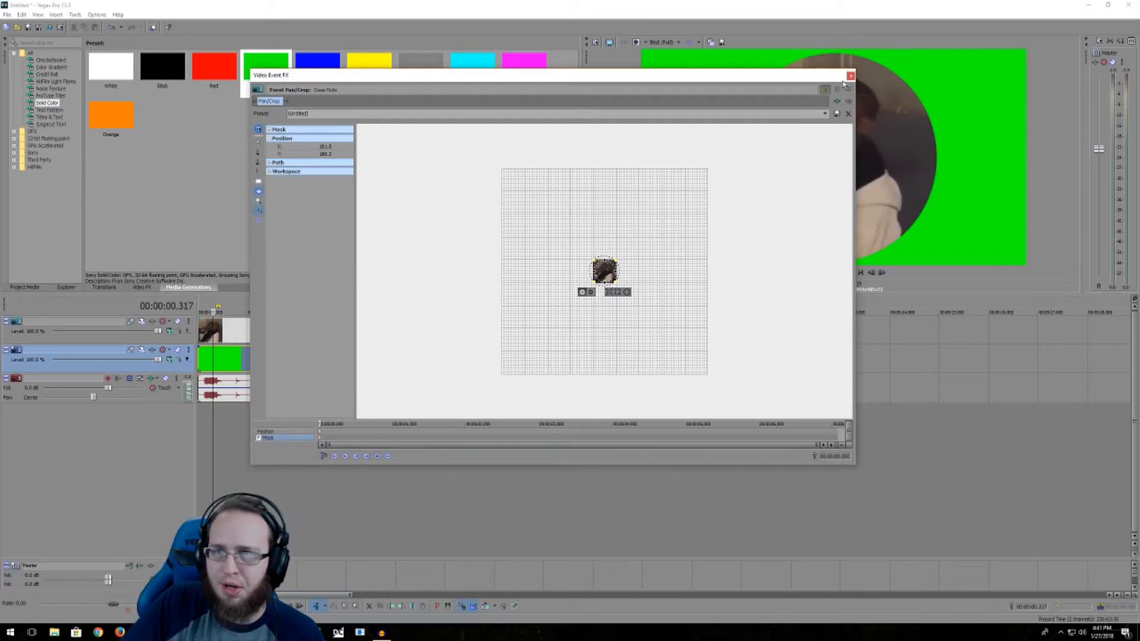
Try shifting the top track's motion position, leaving the clip centred over the green
click(850, 76)
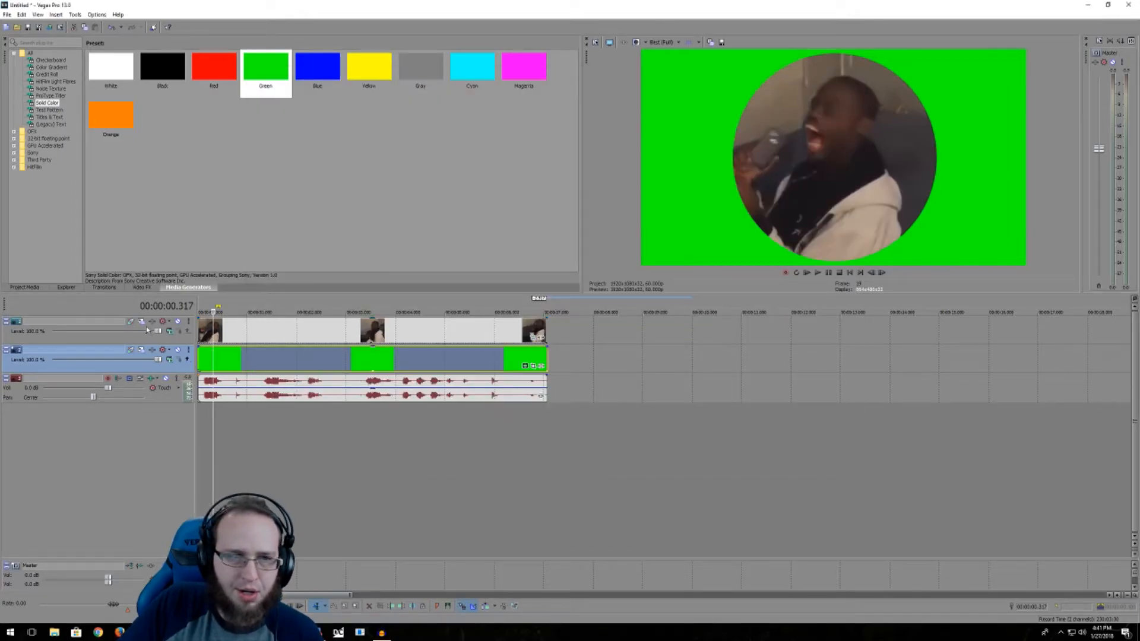
click(141, 323)
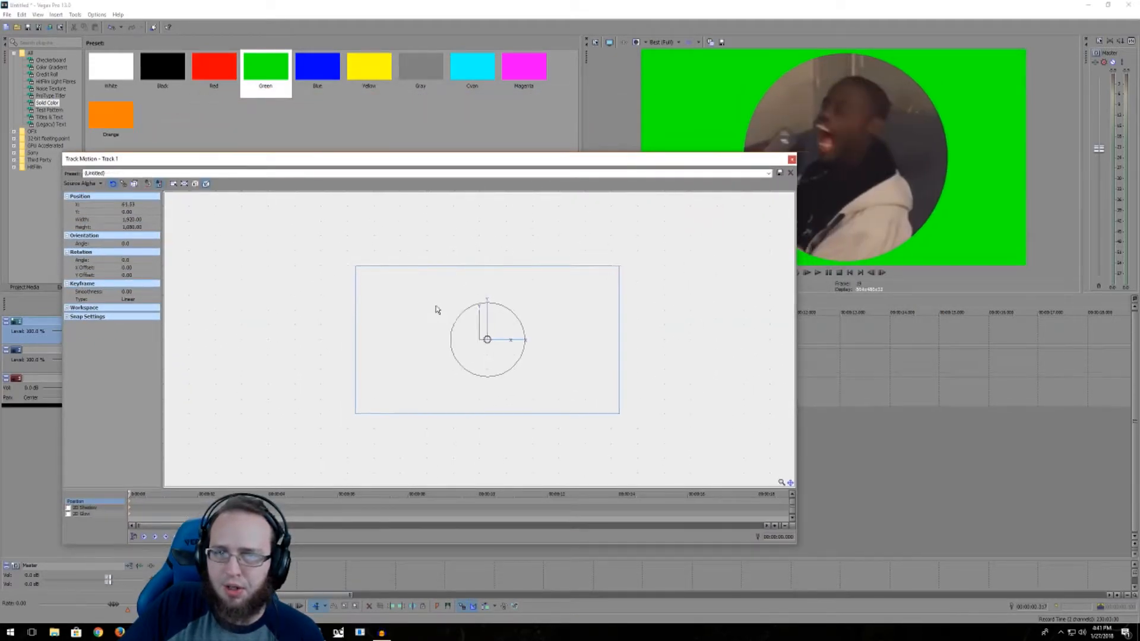
drag(487, 339, 458, 339)
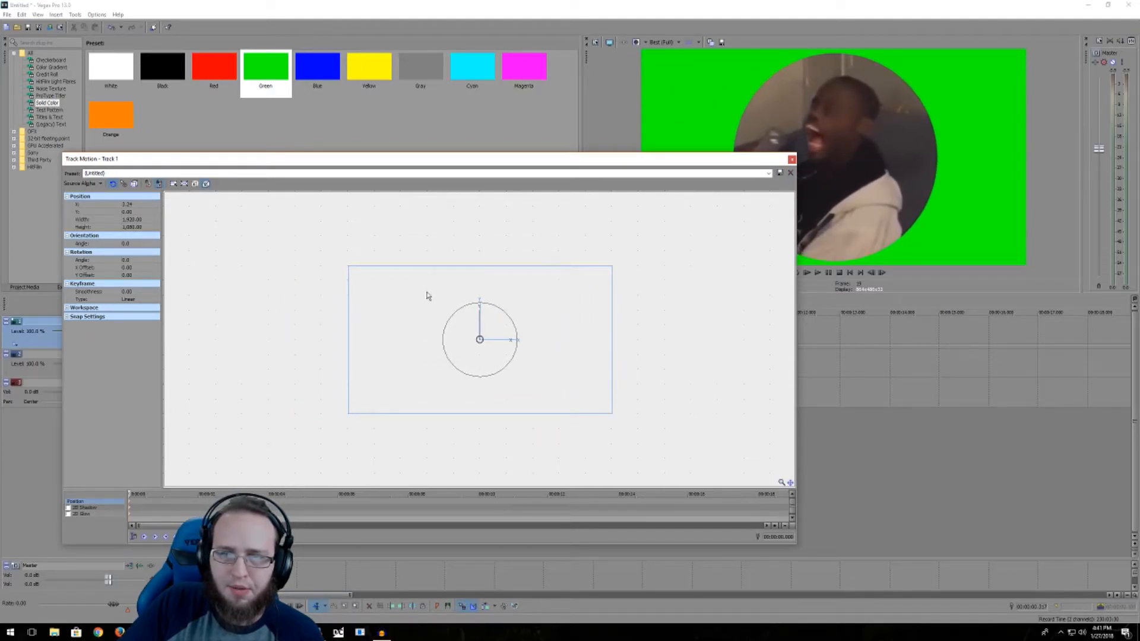
mouse_move(376, 292)
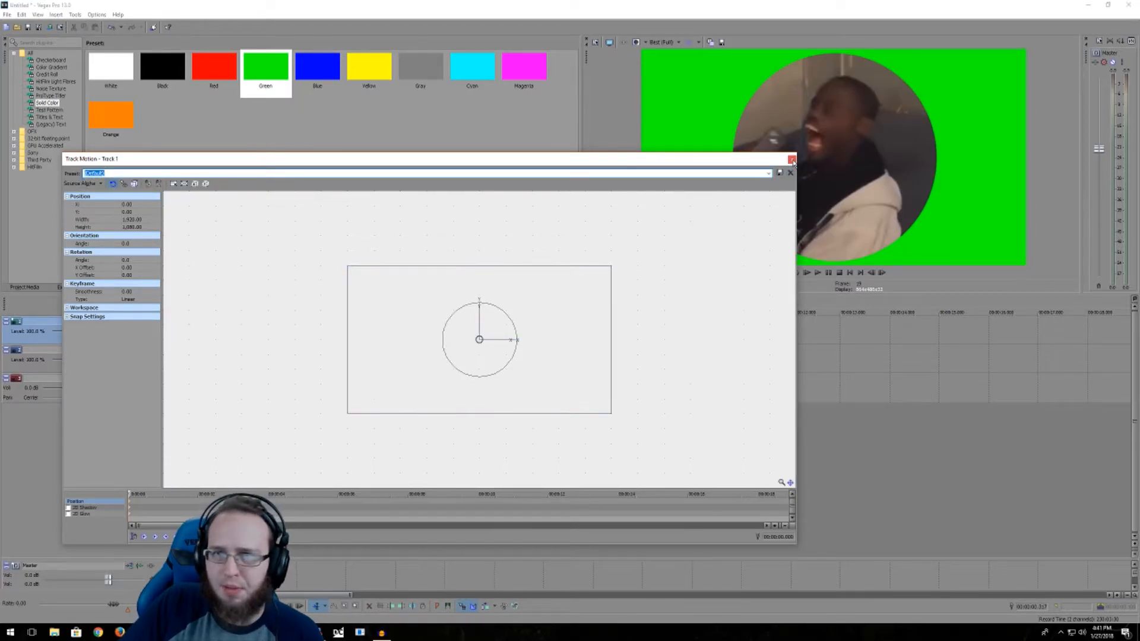
click(791, 159)
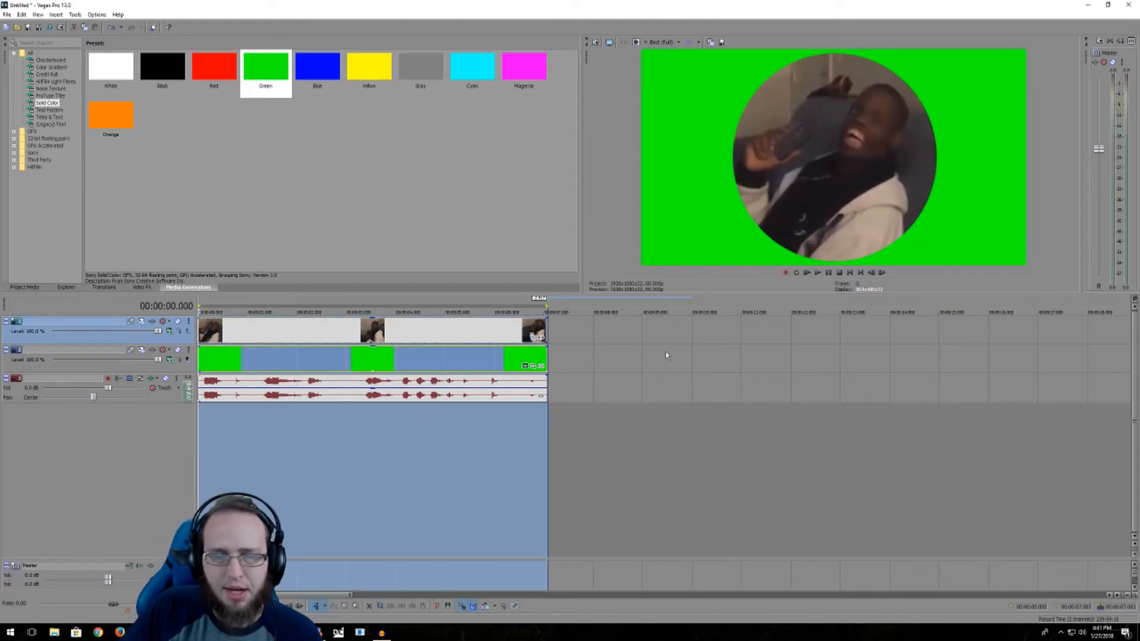
Choose the Twitch Highlight and Upload template in Render As
click(7, 14)
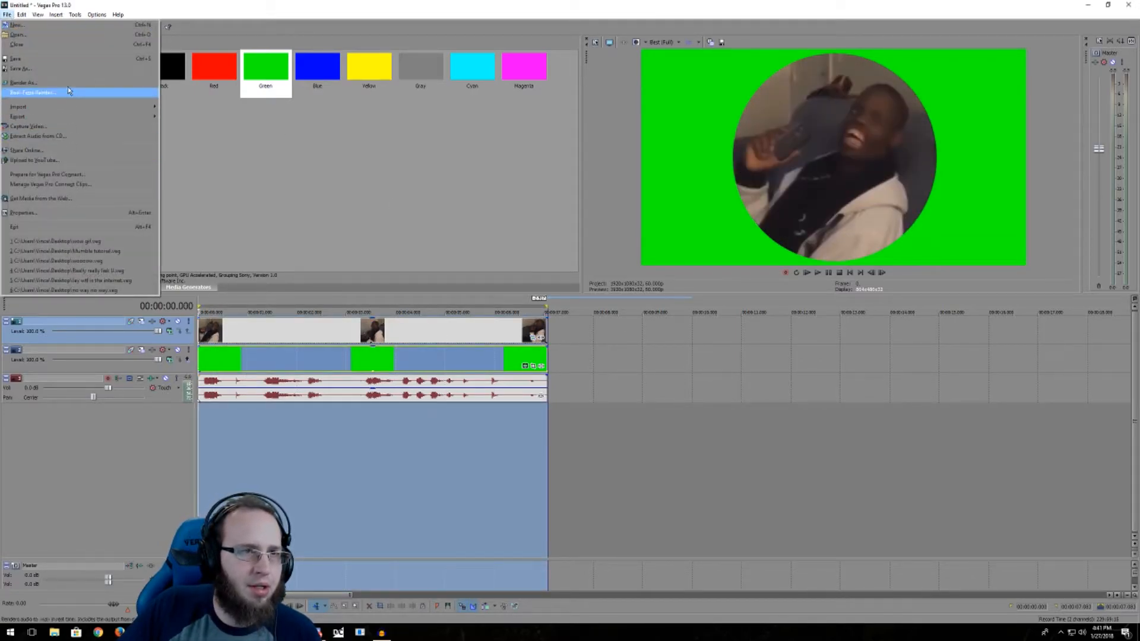
mouse_move(17, 116)
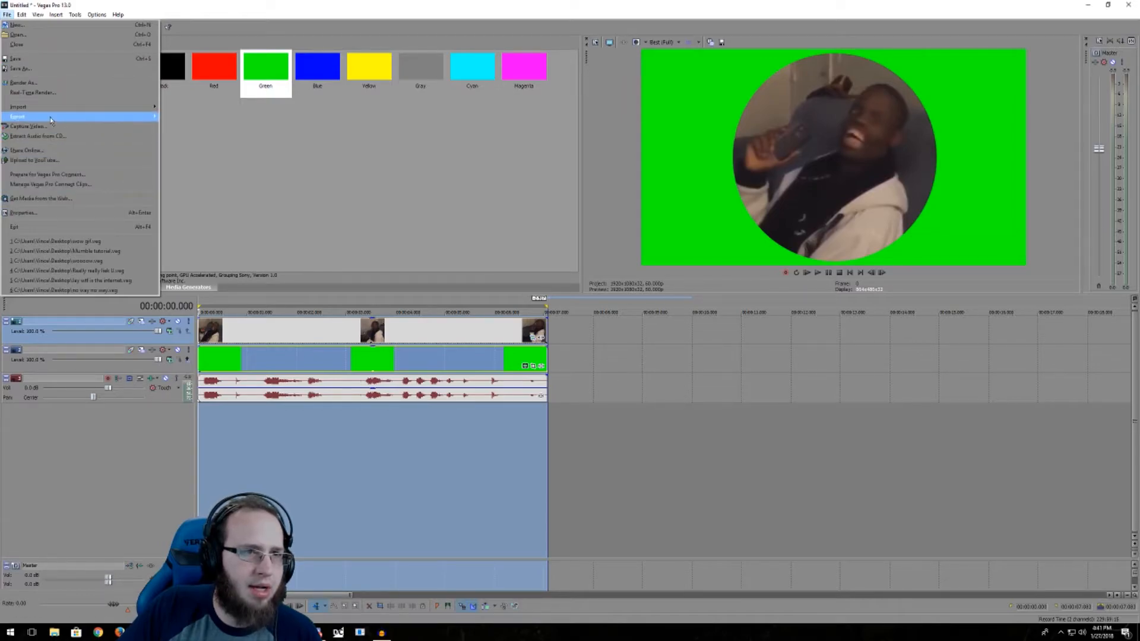
click(21, 82)
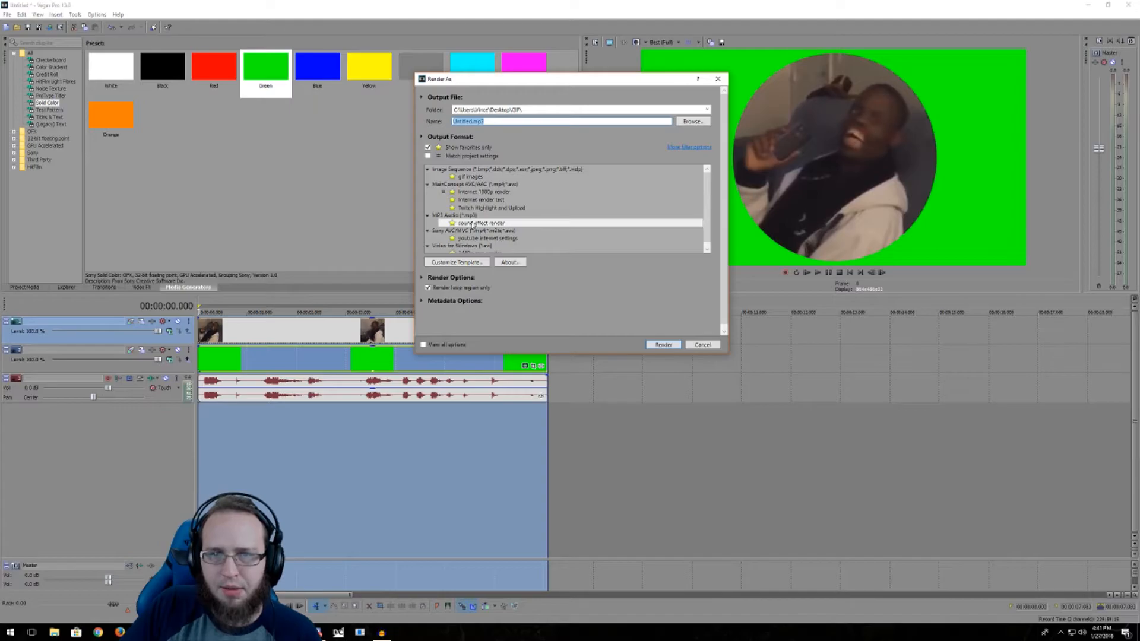
click(492, 208)
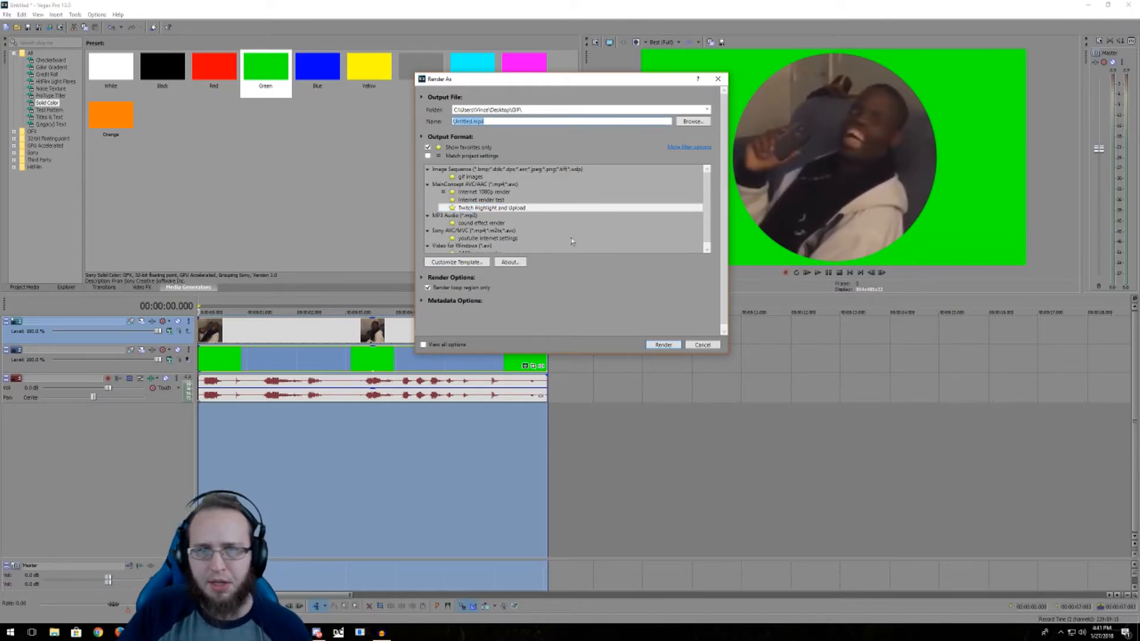
Name the output 'got em' and save it into the Twitch Branding folder
click(560, 121)
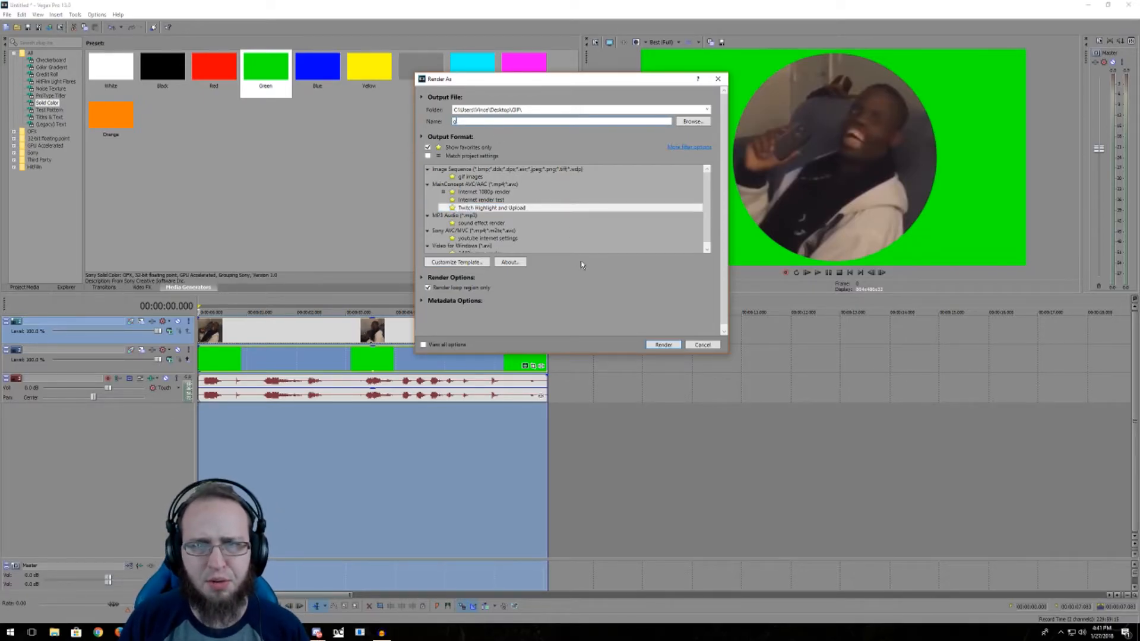
text(got em)
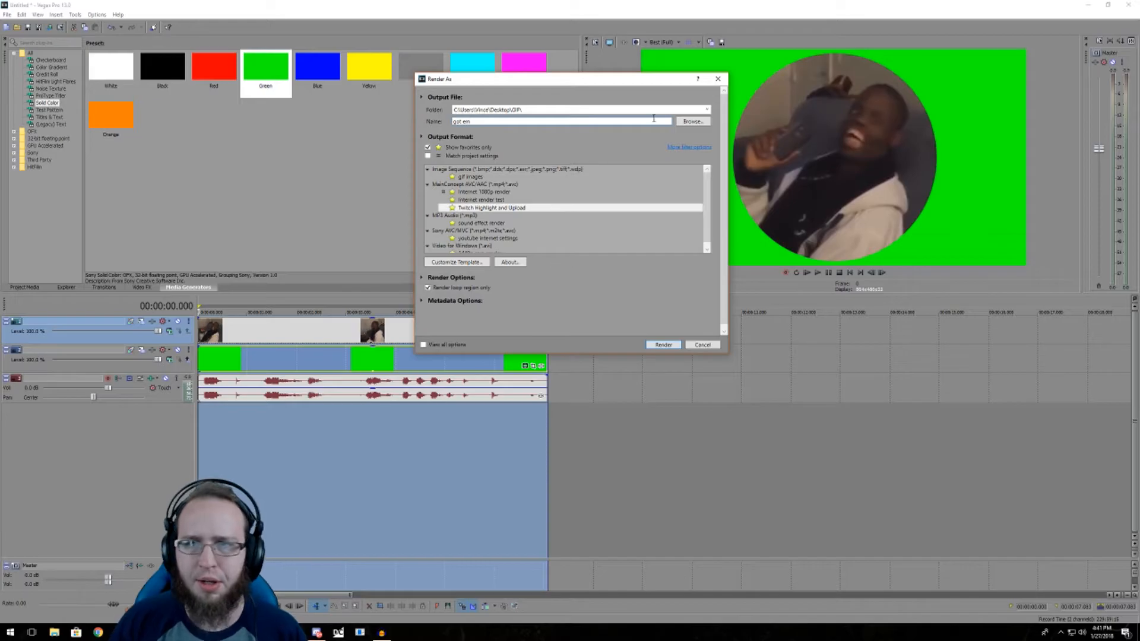
click(704, 109)
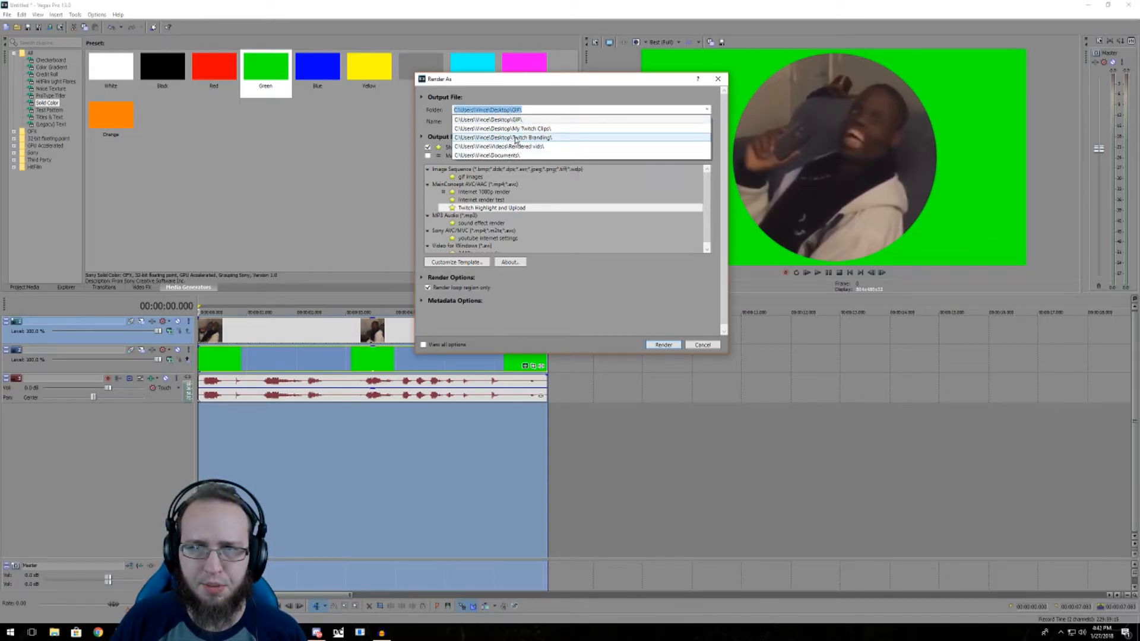
click(503, 138)
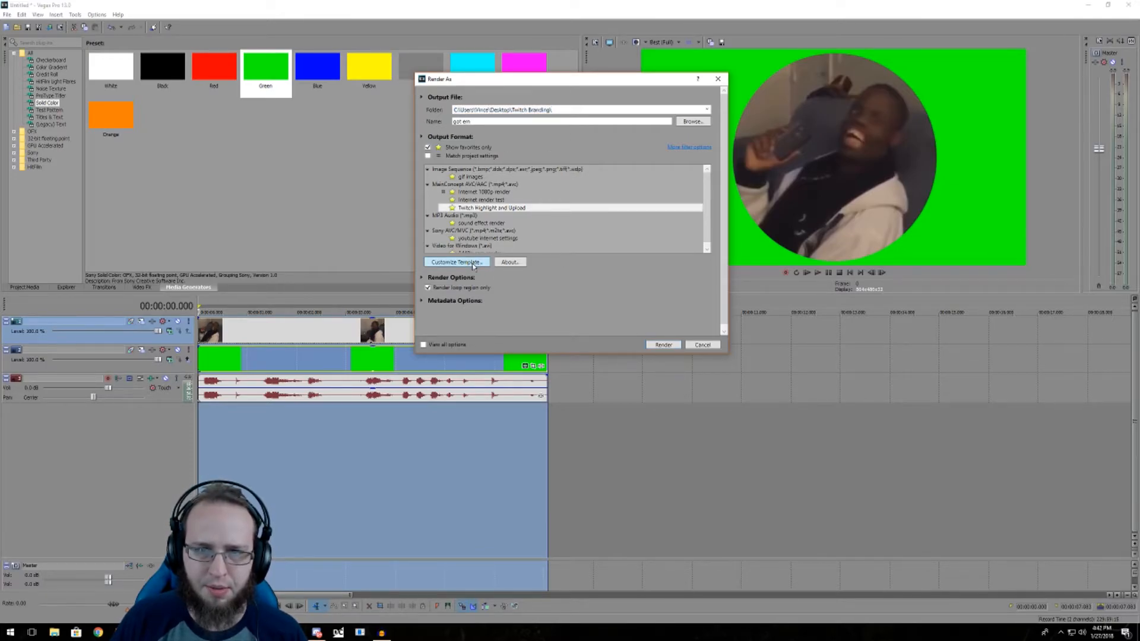
Customize the template with a lower constant bit rate and confirm it
click(454, 261)
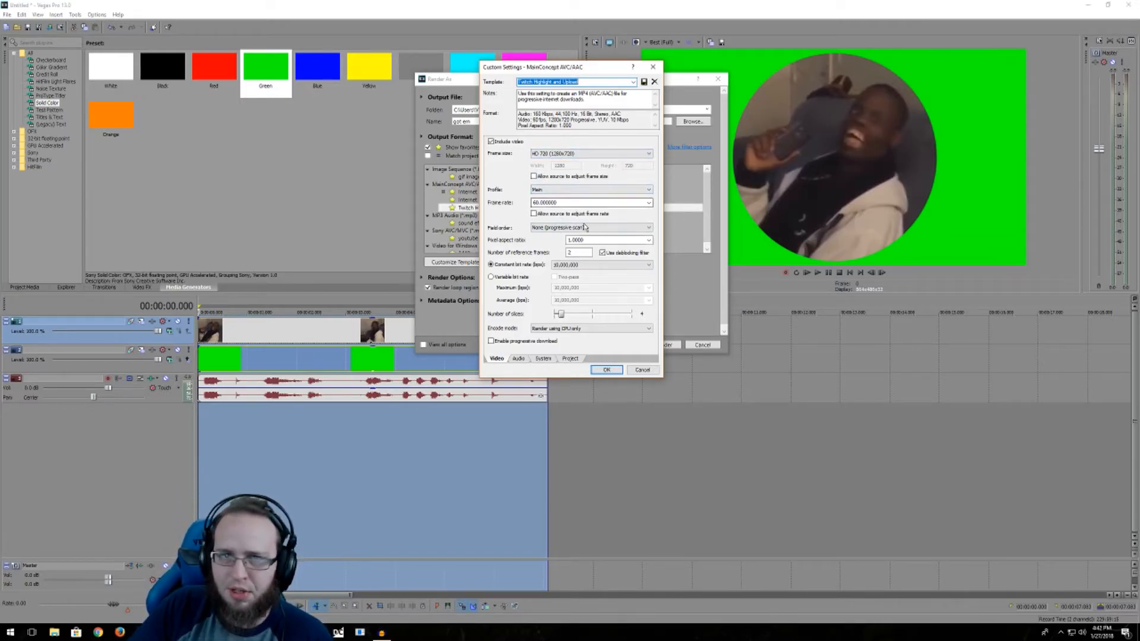
click(647, 264)
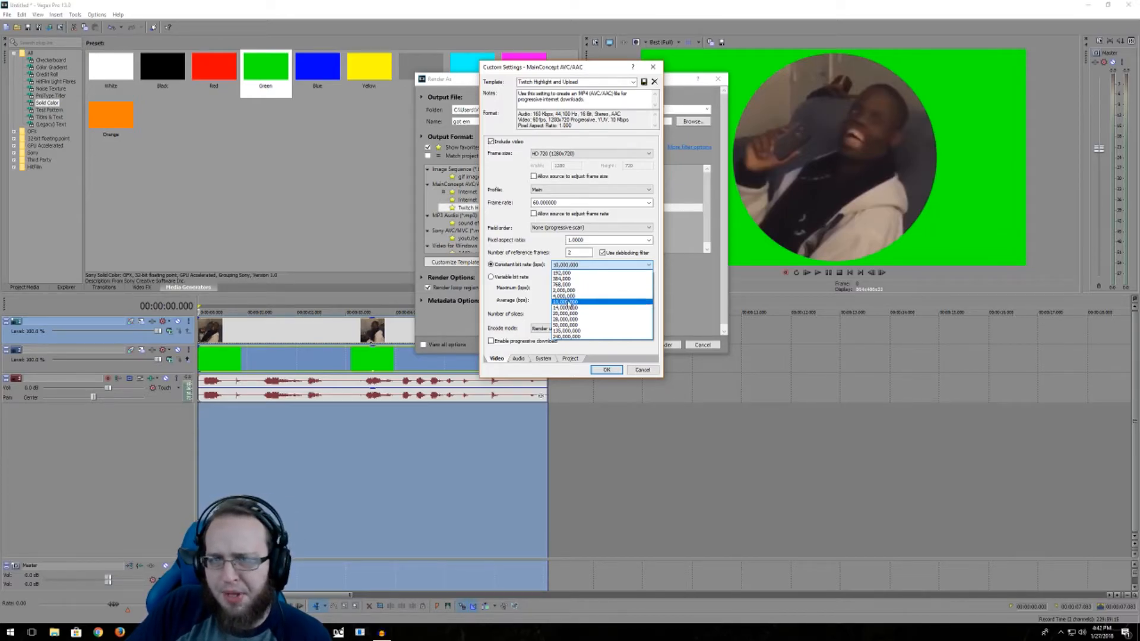
click(565, 301)
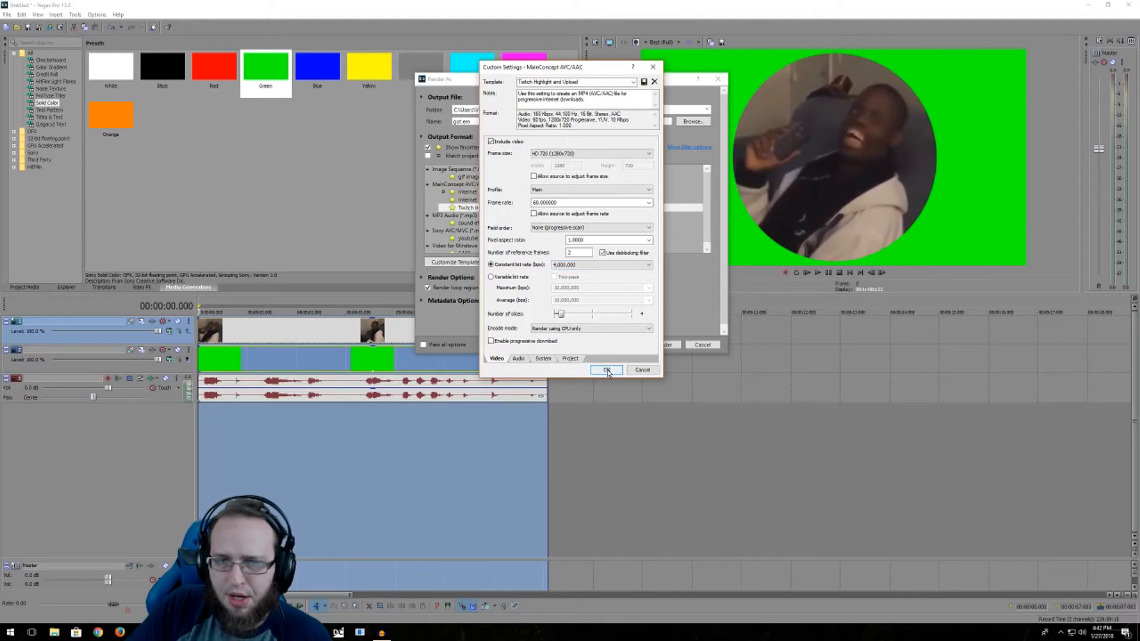
click(606, 370)
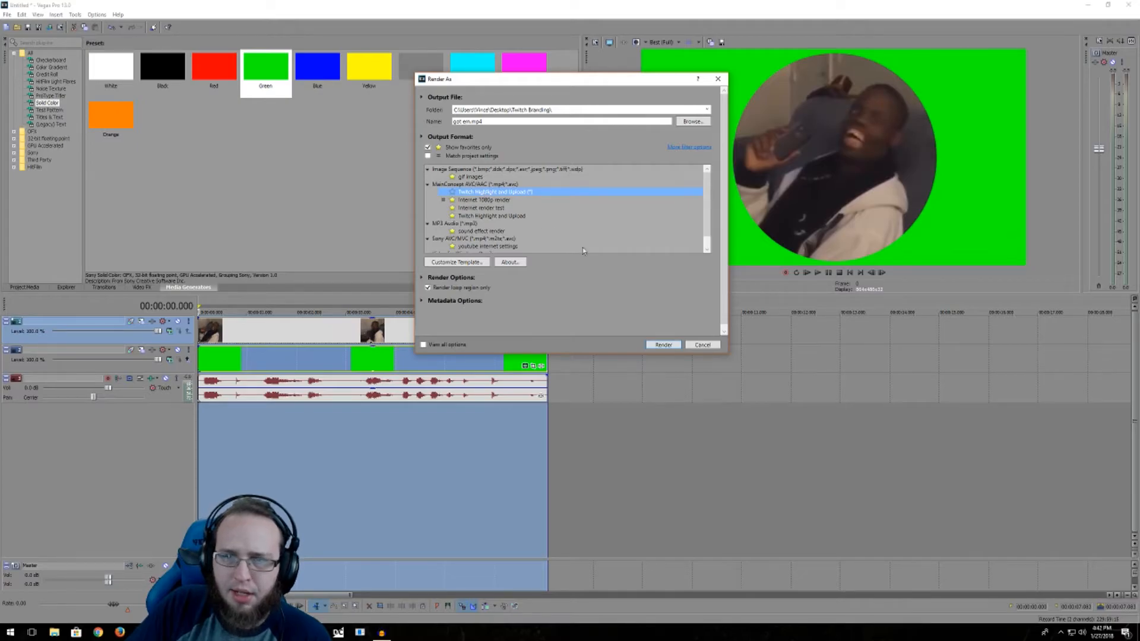
Render got em.mp4 and dismiss the Rendering complete notice
click(663, 345)
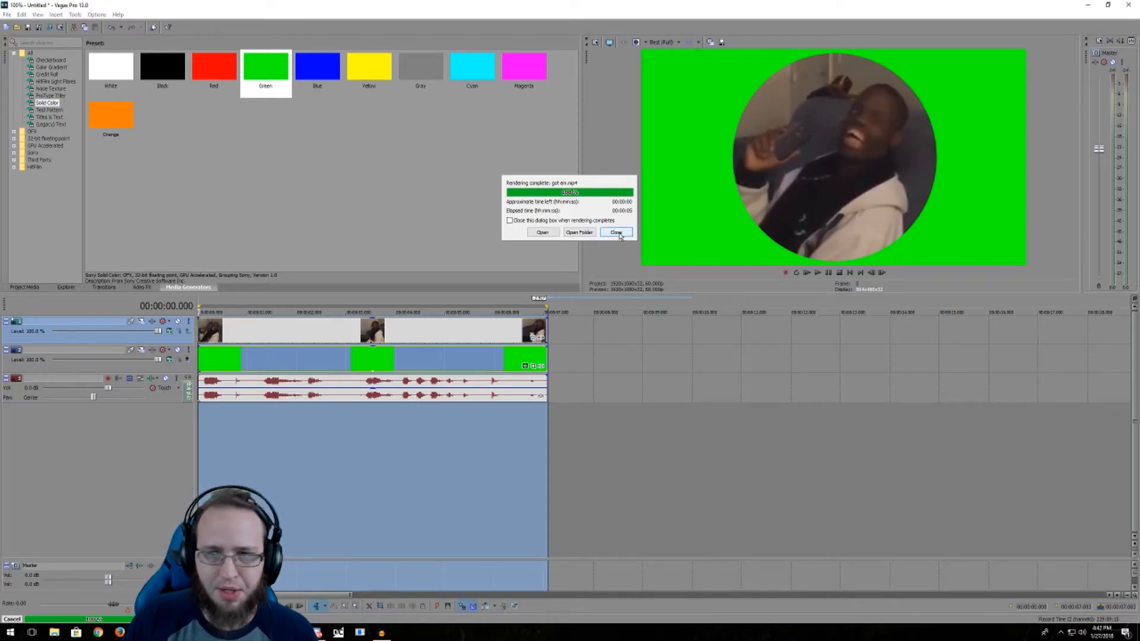
click(616, 231)
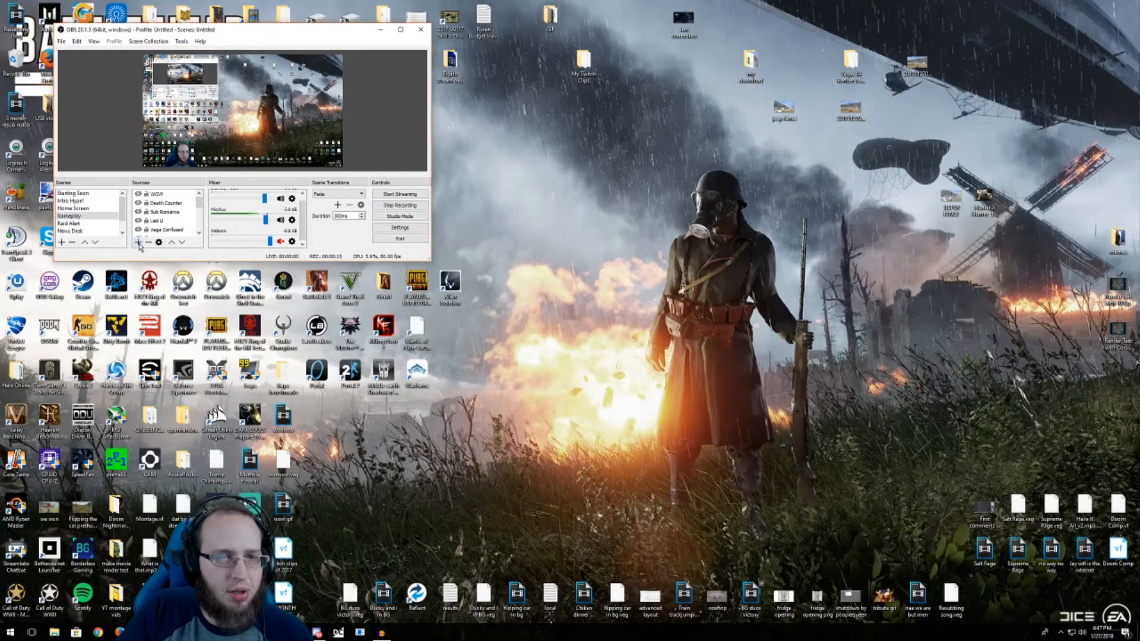
Begin adding a Media Source to the scene from the Sources add list
click(138, 242)
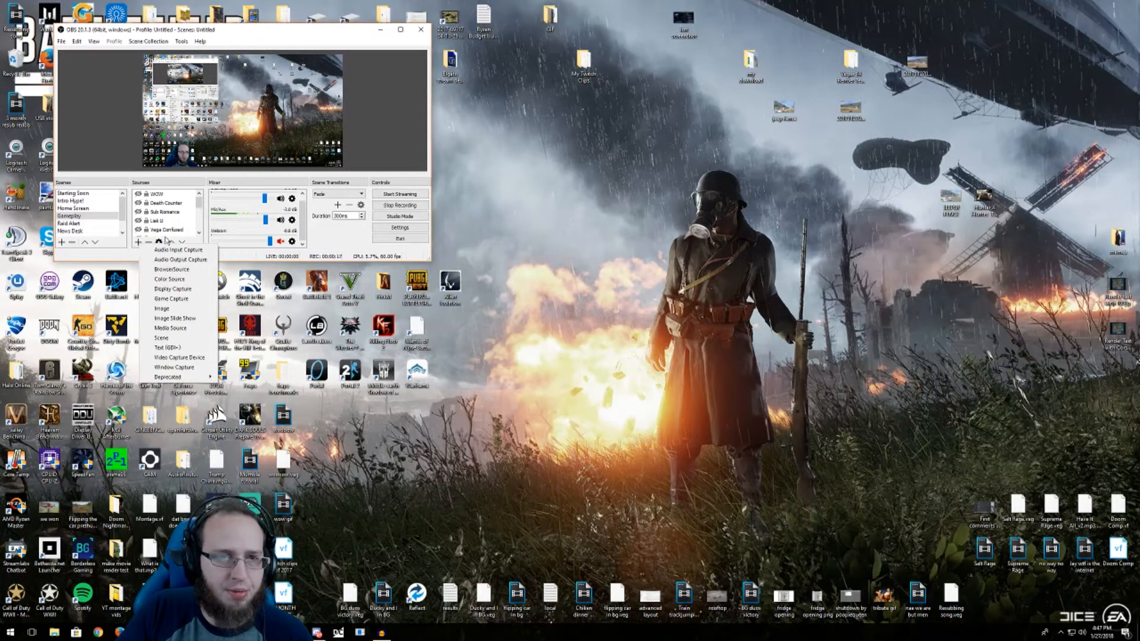
mouse_move(171, 327)
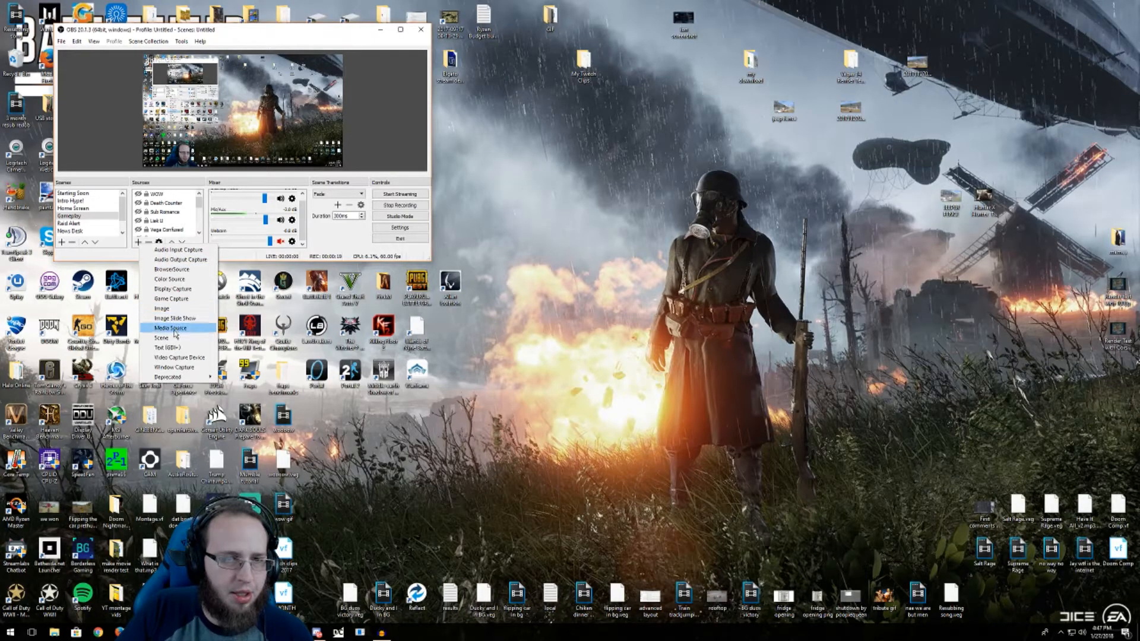
click(172, 328)
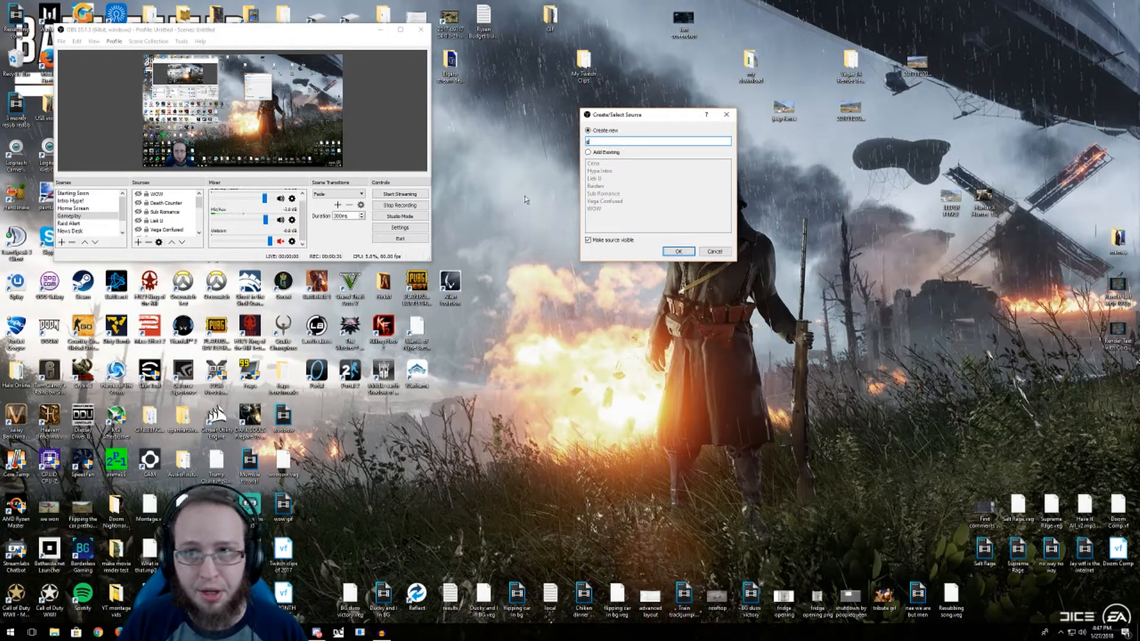
Create the media source named 'got em' and position its properties window in view
text(got em)
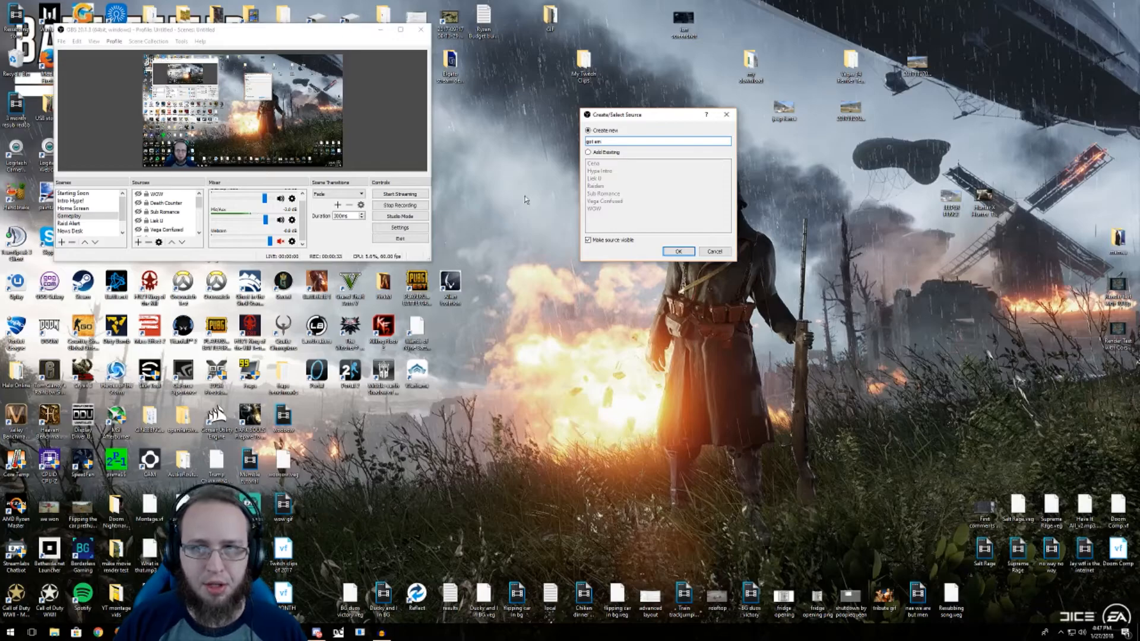
click(678, 250)
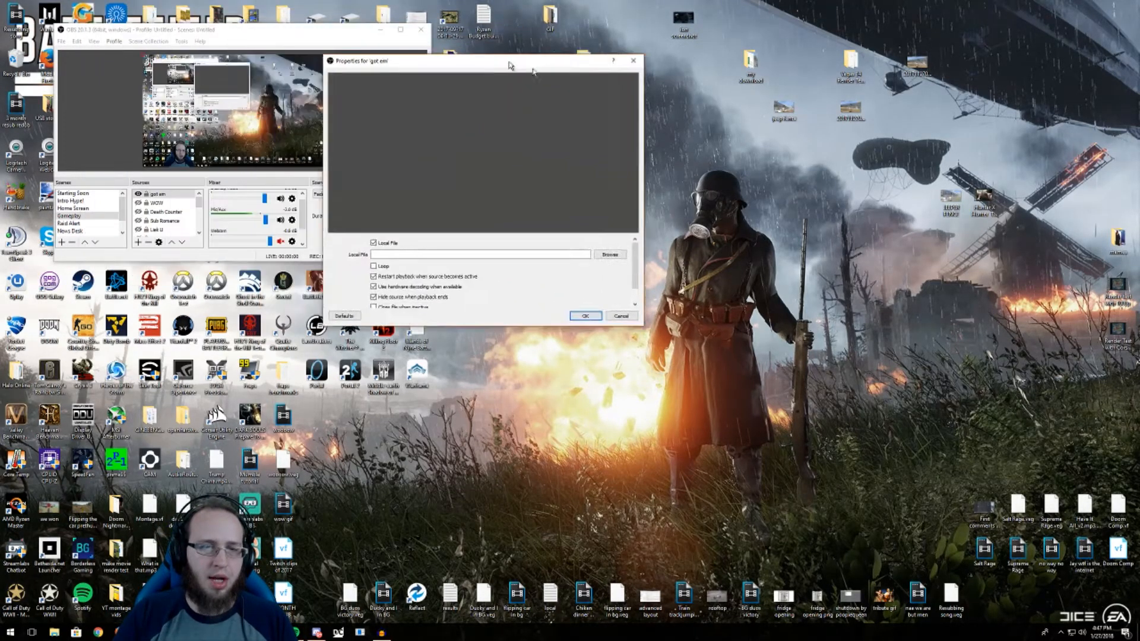
drag(359, 60, 280, 280)
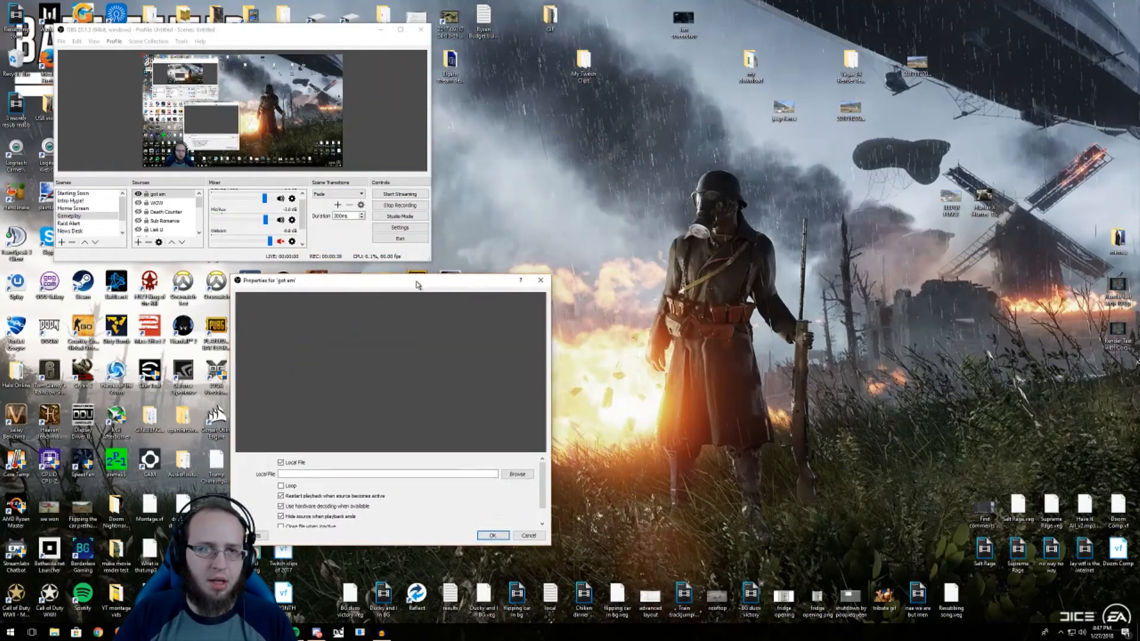
drag(418, 283, 352, 280)
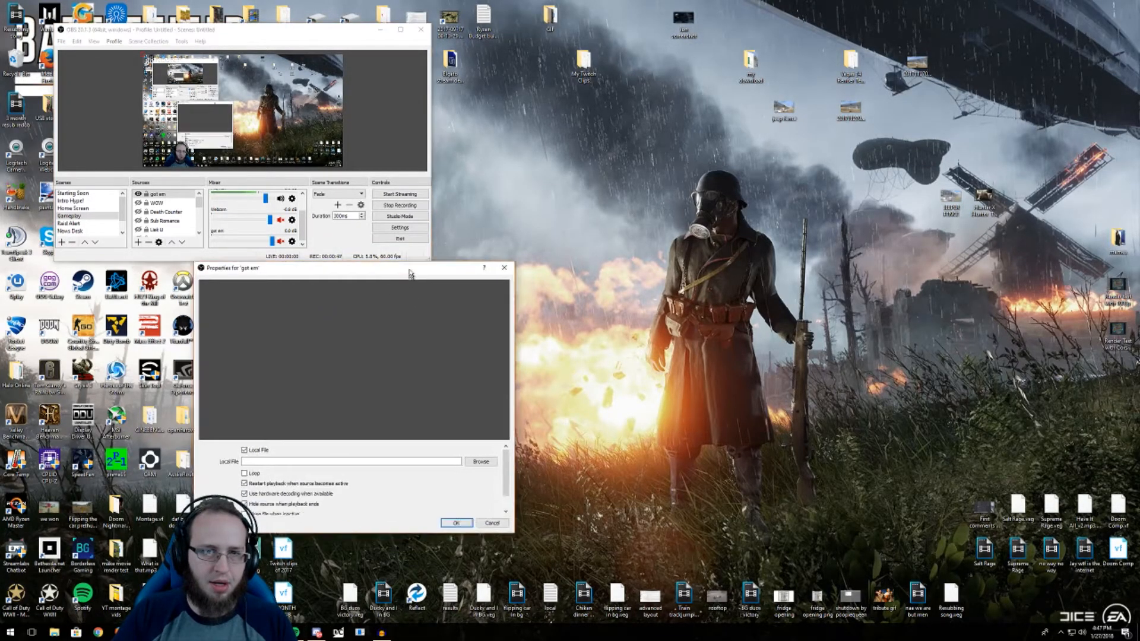
drag(411, 275, 349, 87)
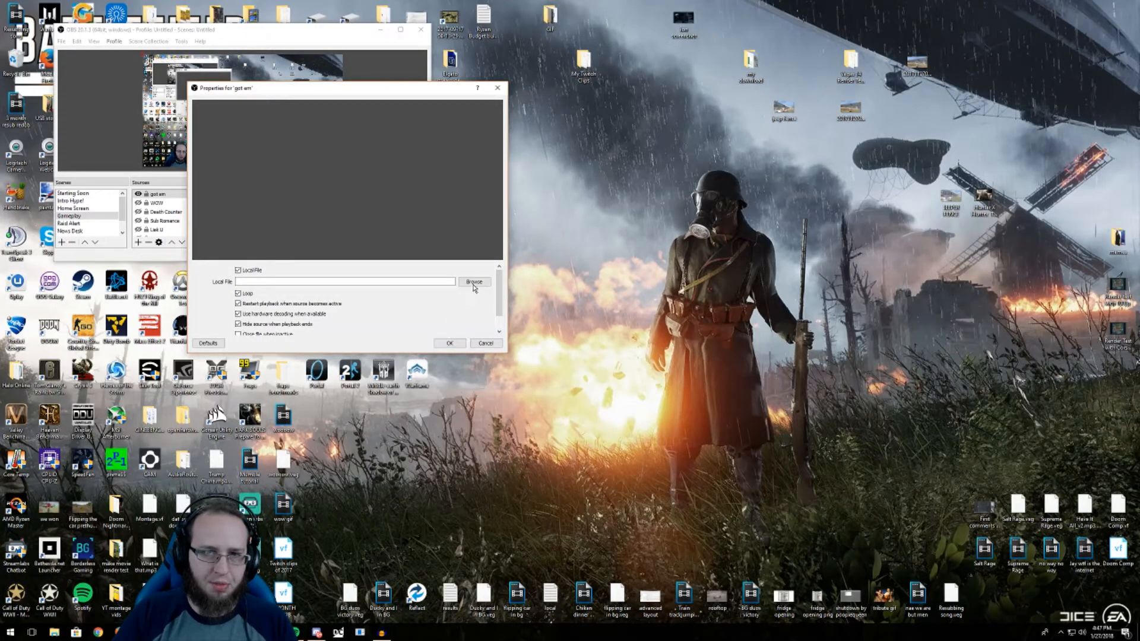
Set the source's local file to the rendered got em clip from Twitch Branding
click(473, 282)
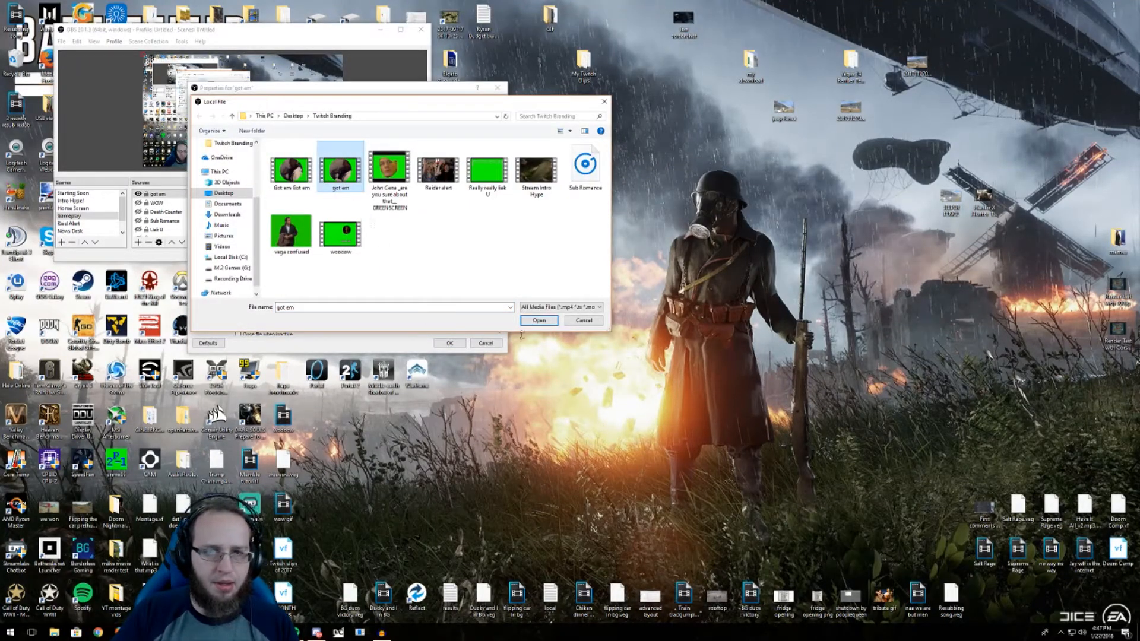
click(538, 321)
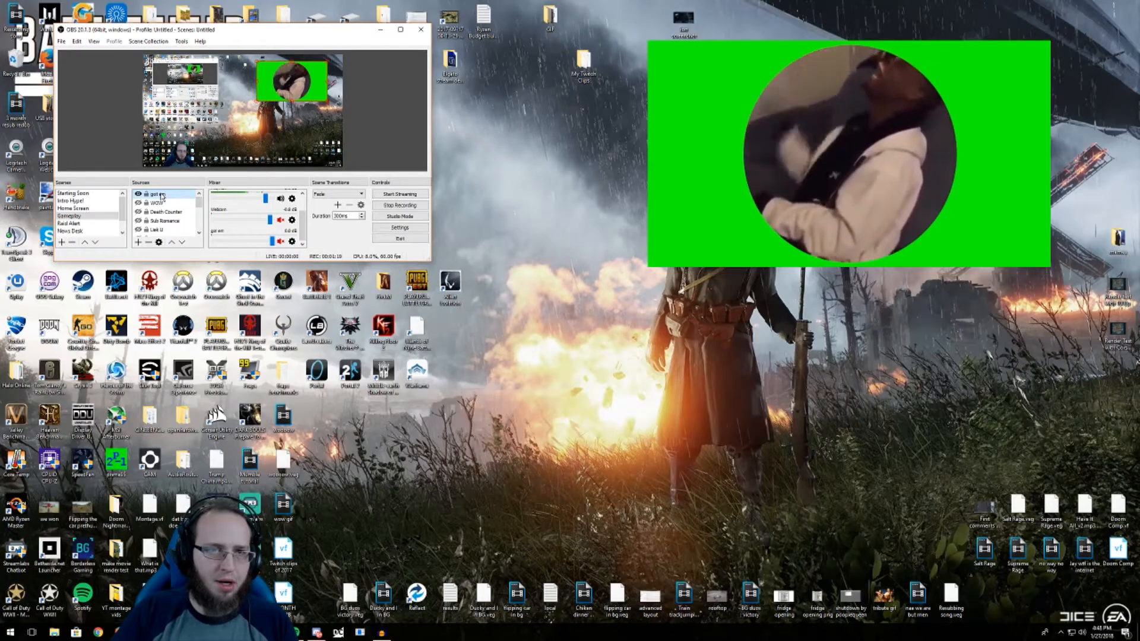
Add a Chroma Key filter to the got em source to key out the green background
right_click(157, 194)
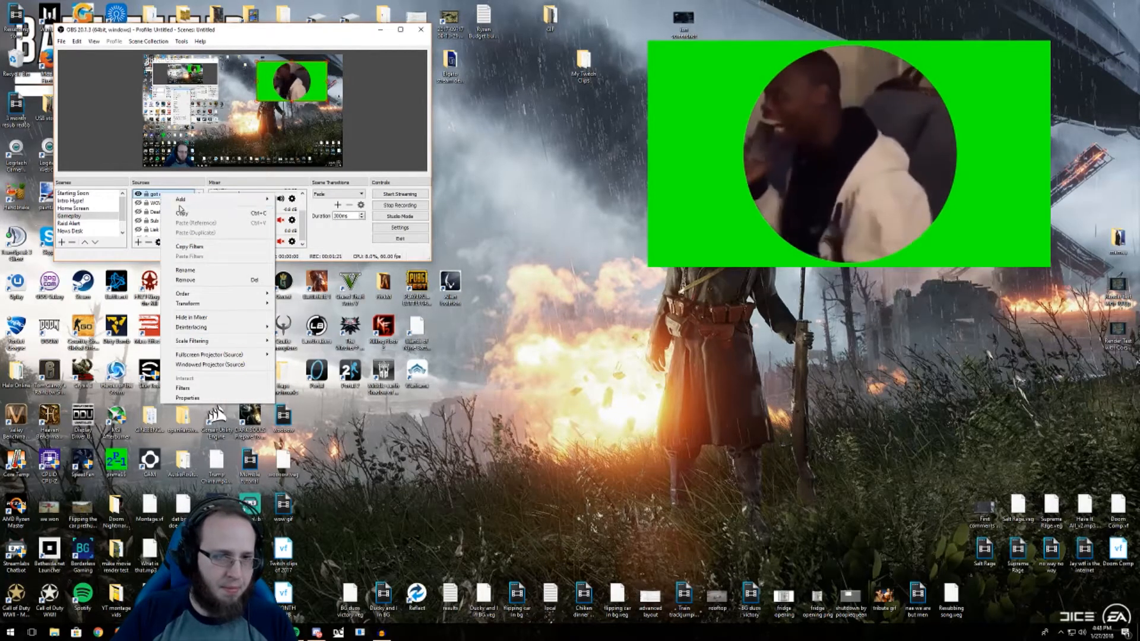
click(183, 387)
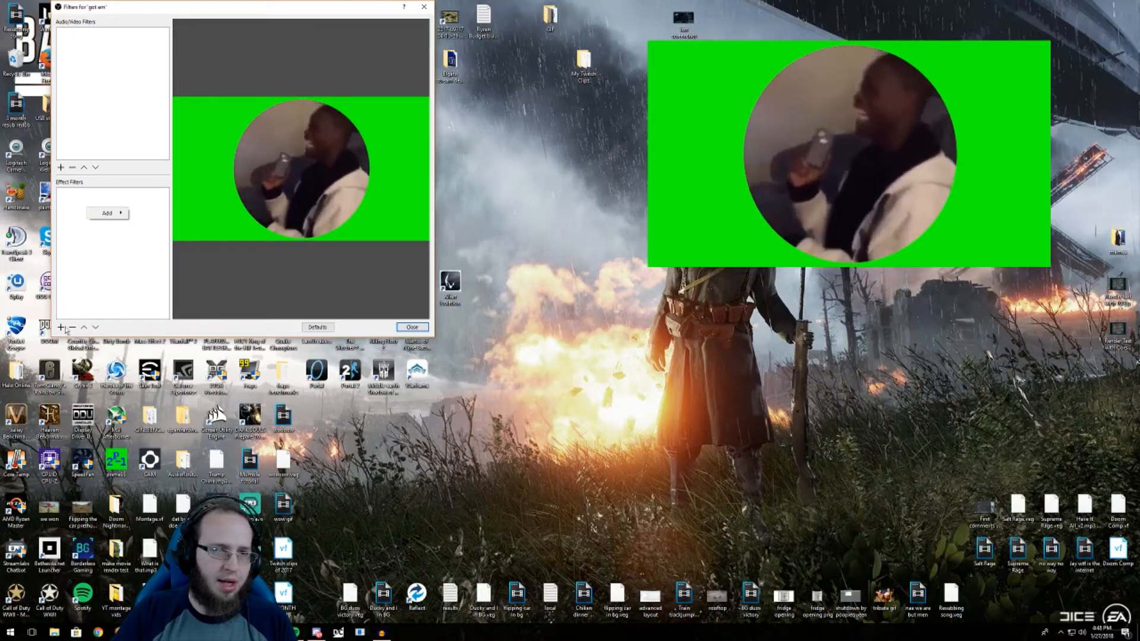
click(107, 213)
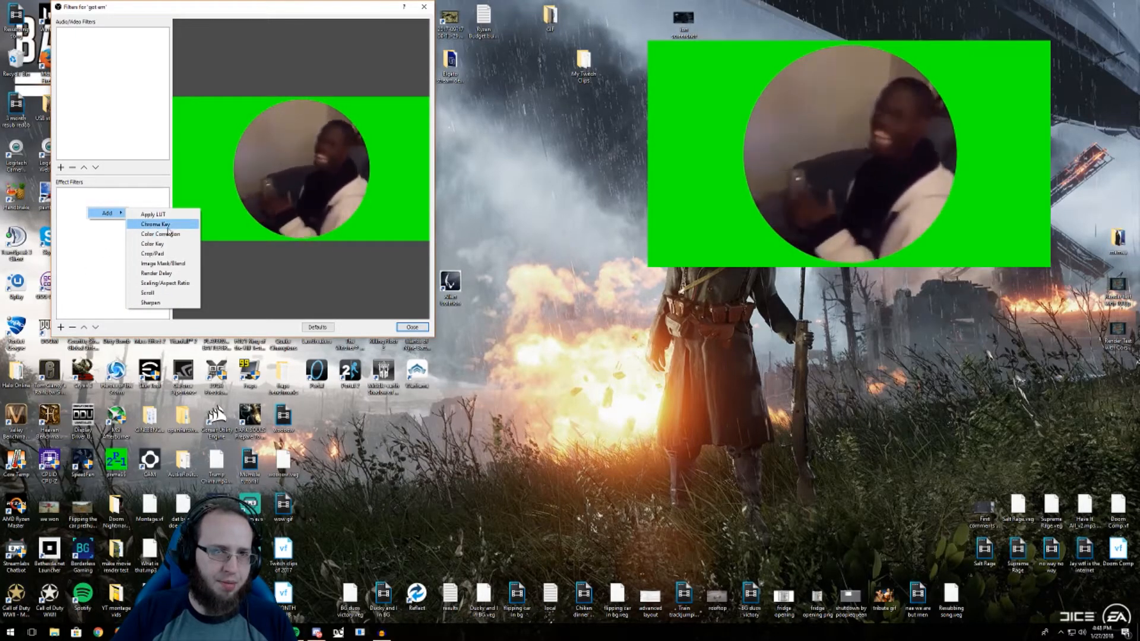
click(155, 223)
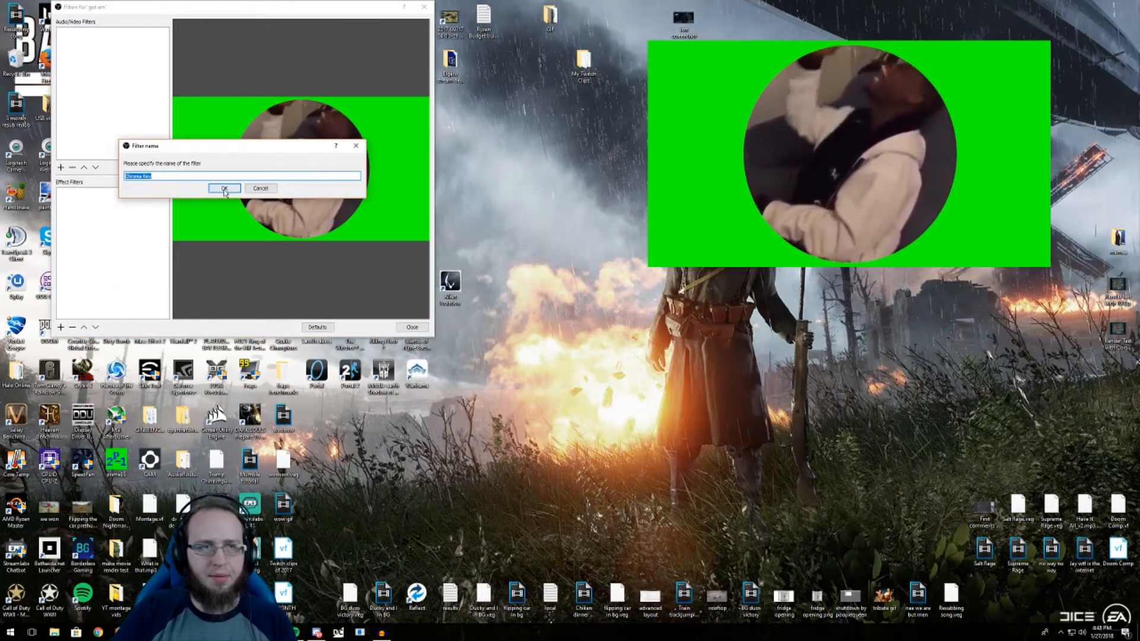
click(224, 189)
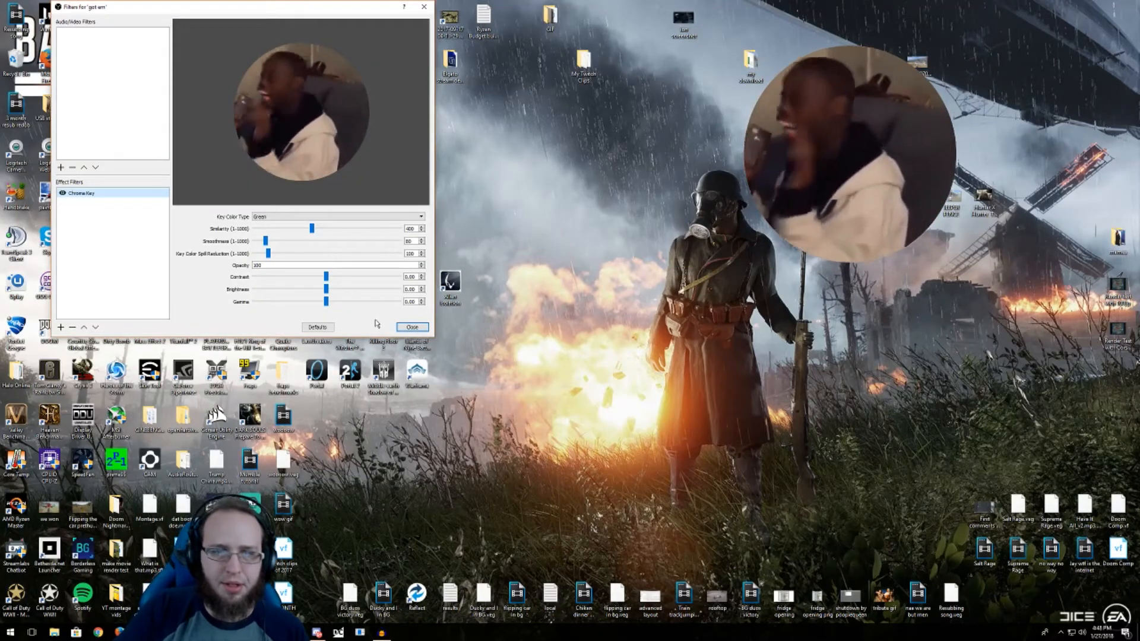
click(412, 326)
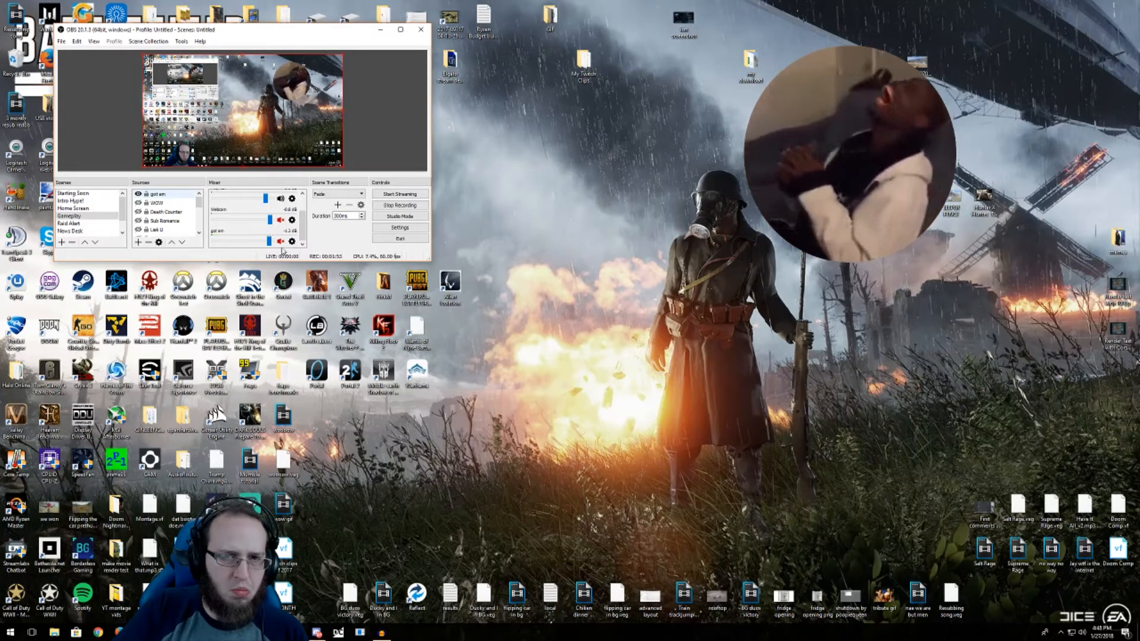
Turn off Loop in the got em source properties so the clip plays once
right_click(158, 193)
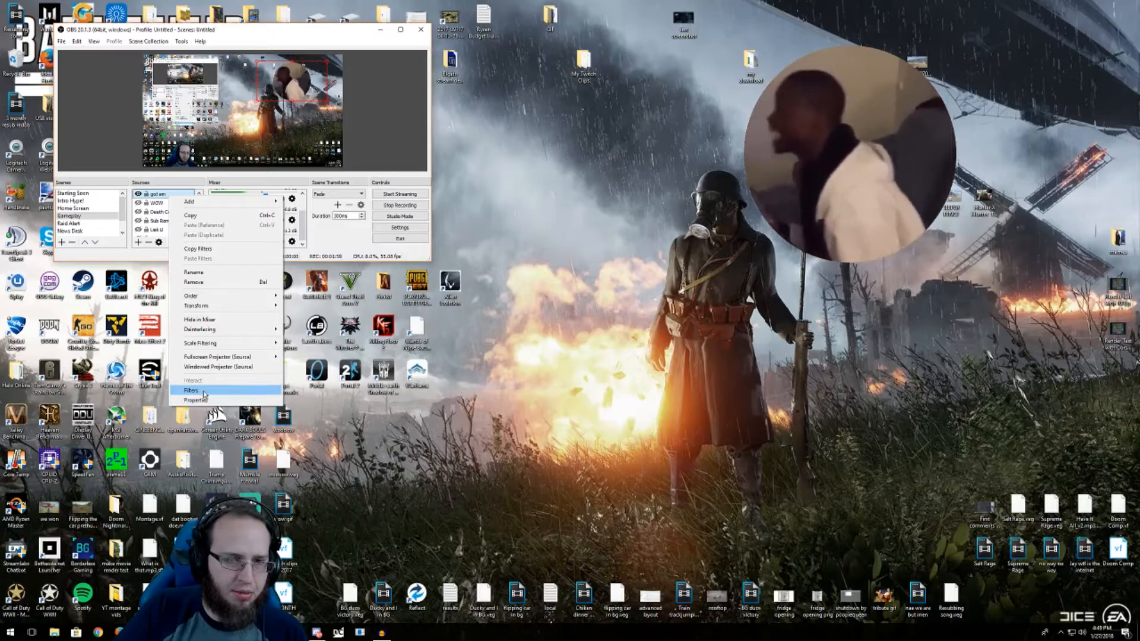
click(197, 400)
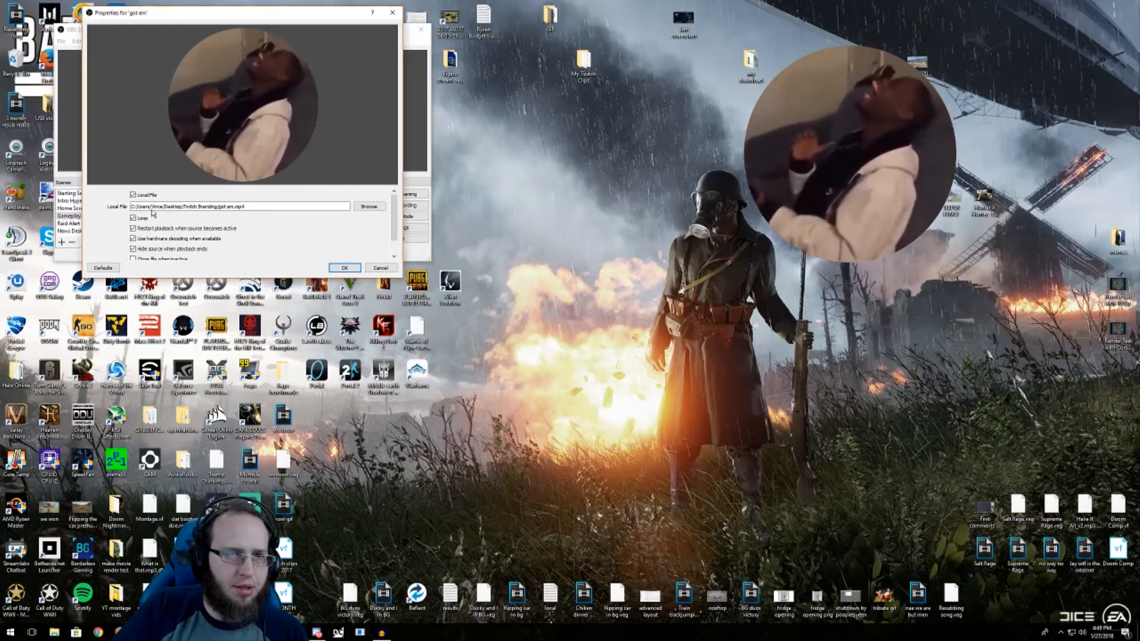
click(133, 219)
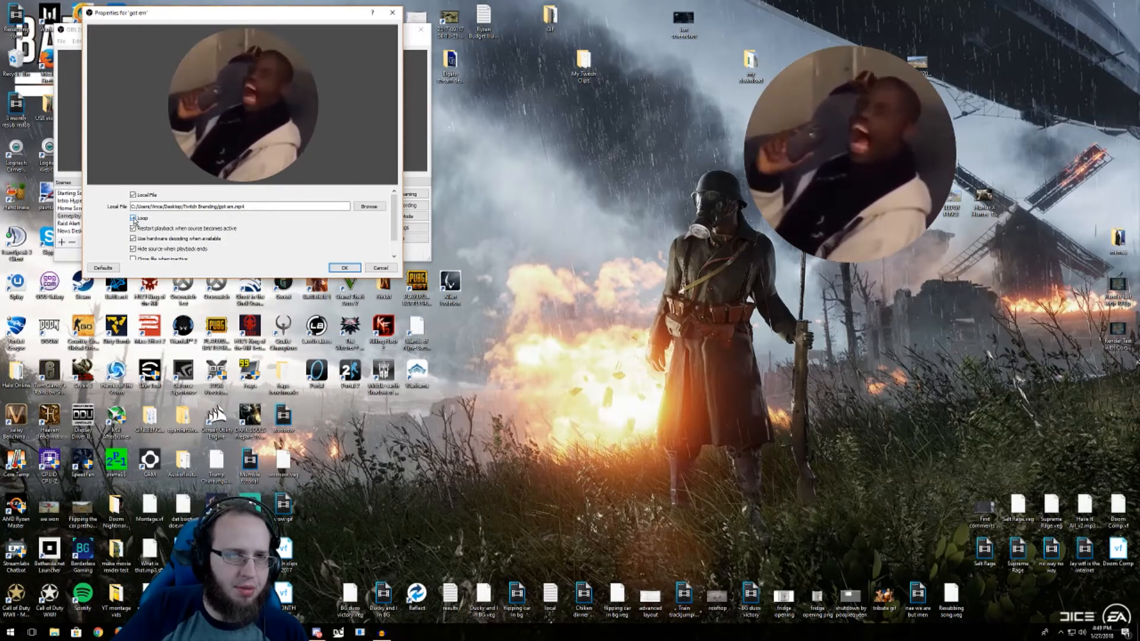
click(133, 217)
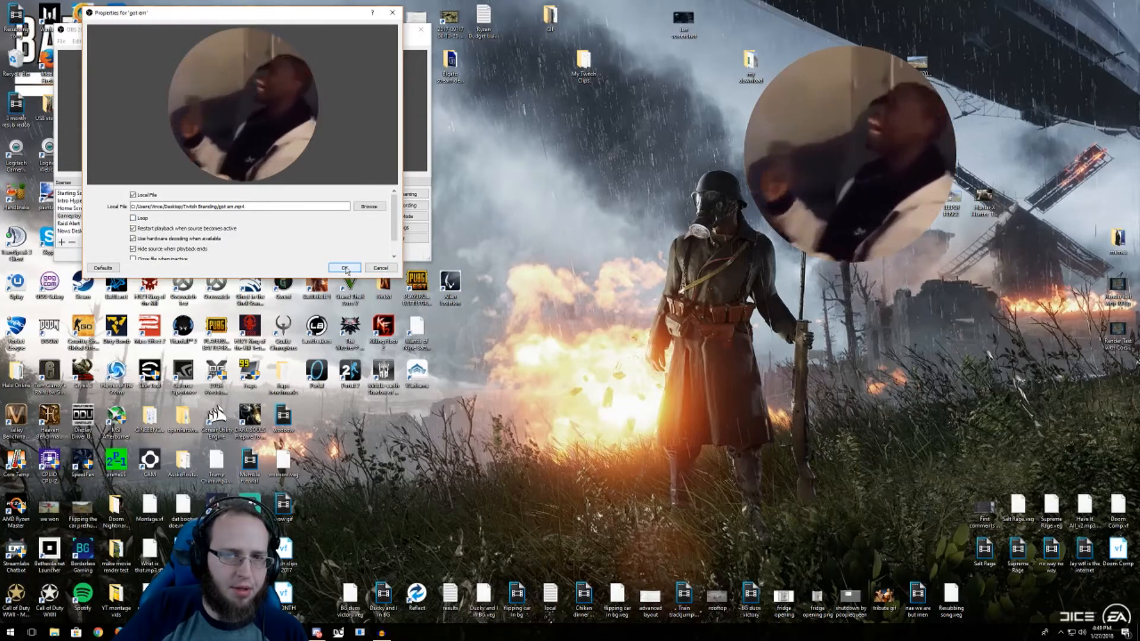
click(344, 267)
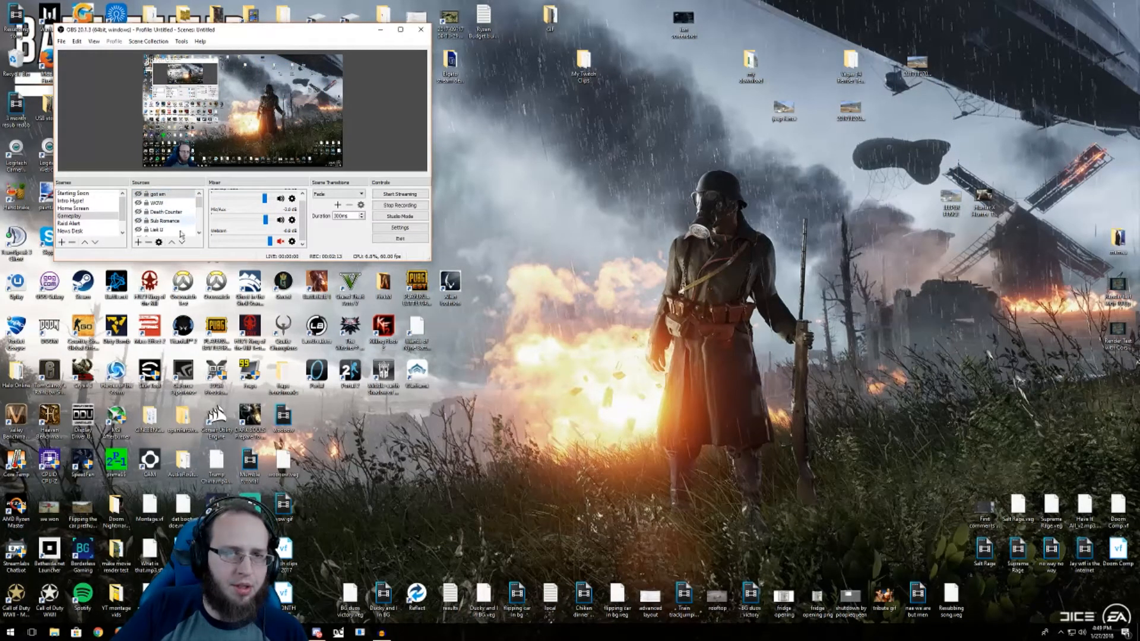
Bring up OBS settings on the General page from the Controls panel
click(160, 193)
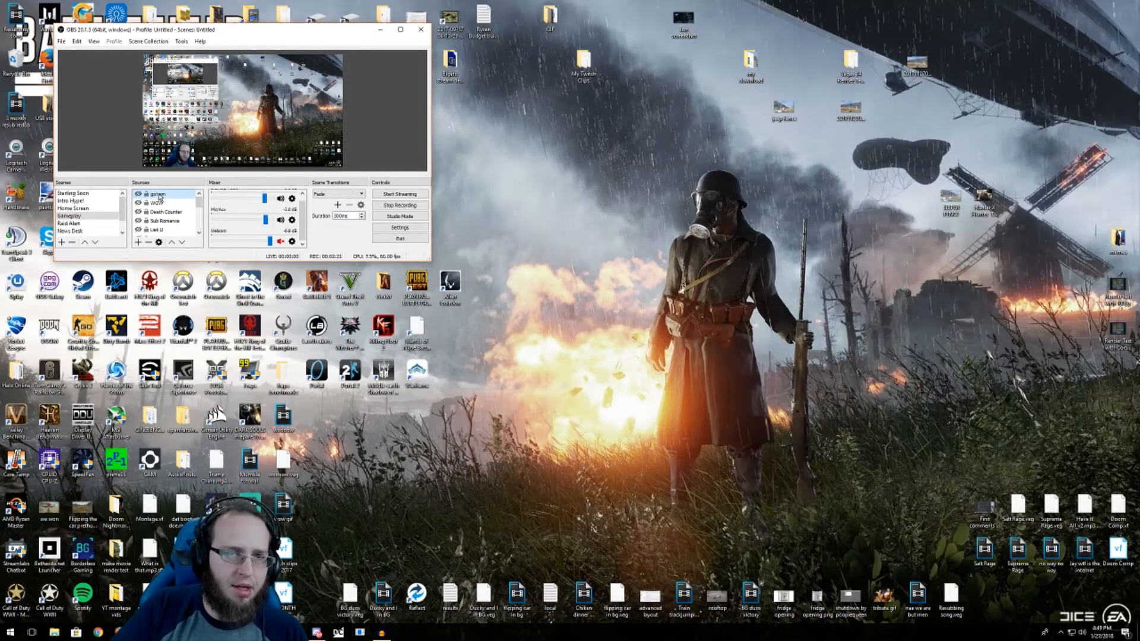
right_click(155, 193)
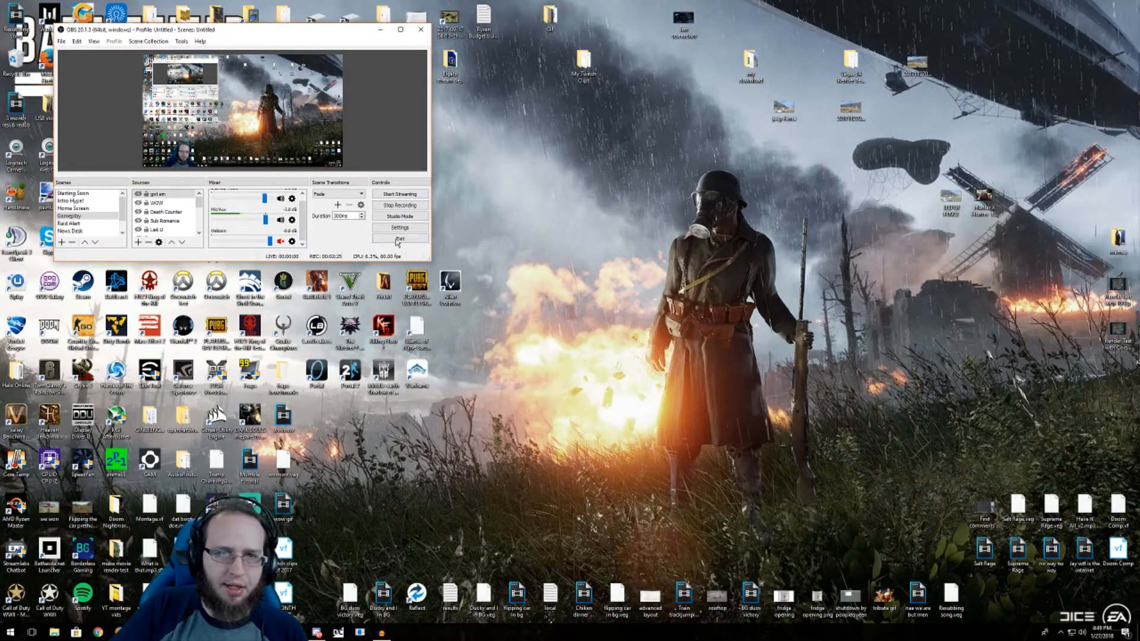
click(399, 228)
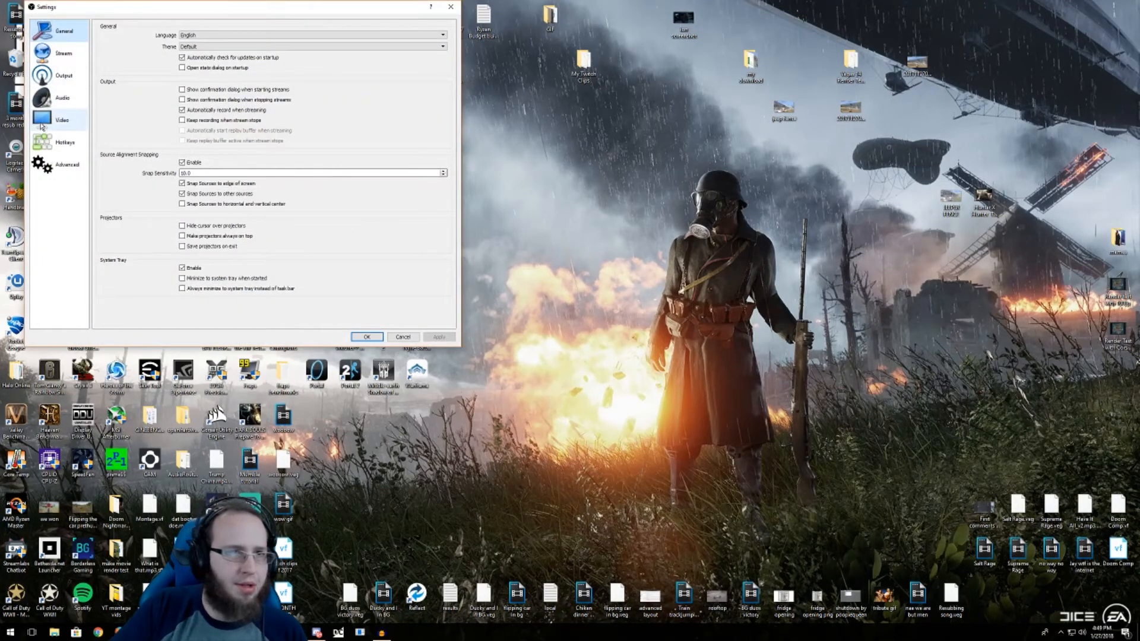
Assign Show 'got em' and Hide 'got em' hotkeys in the Hotkeys settings and save
click(64, 141)
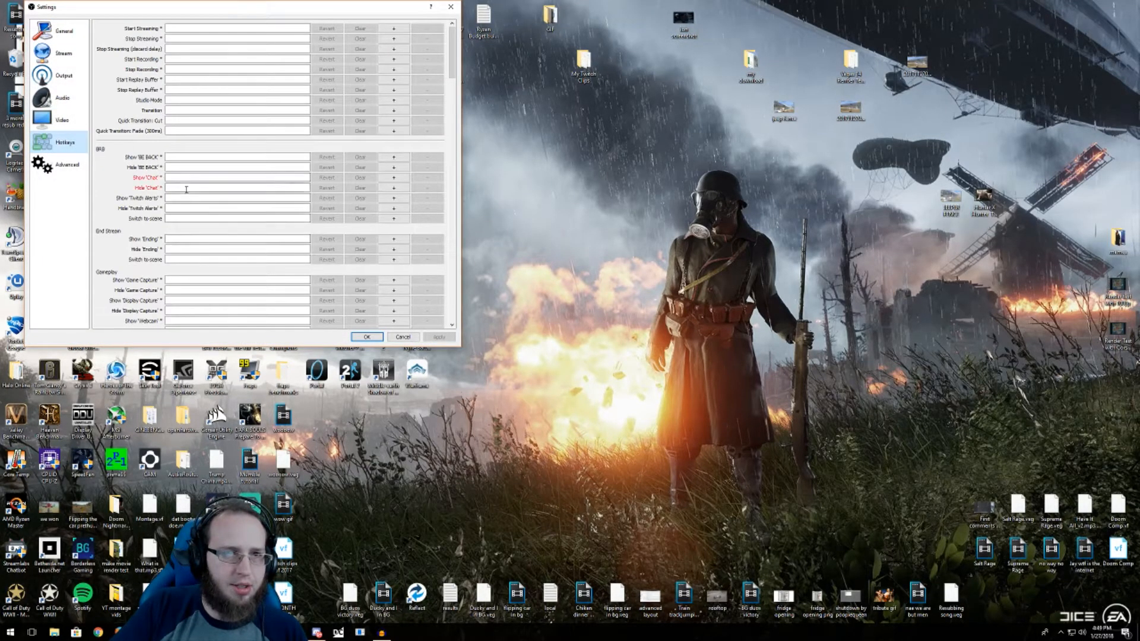
scroll(down, 3)
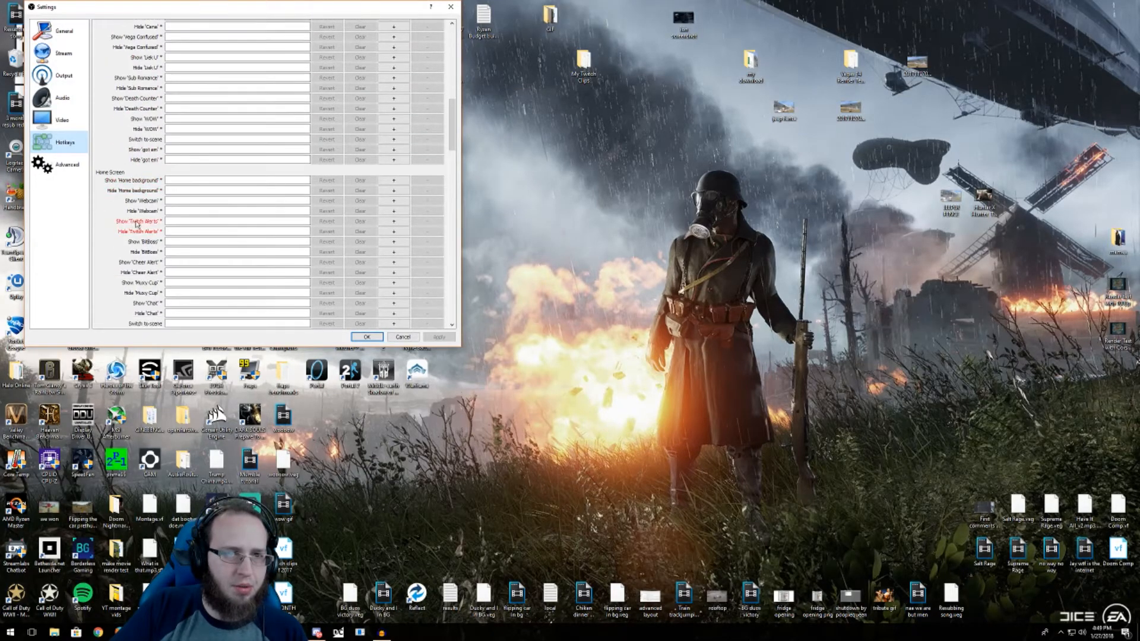
scroll(down, 3)
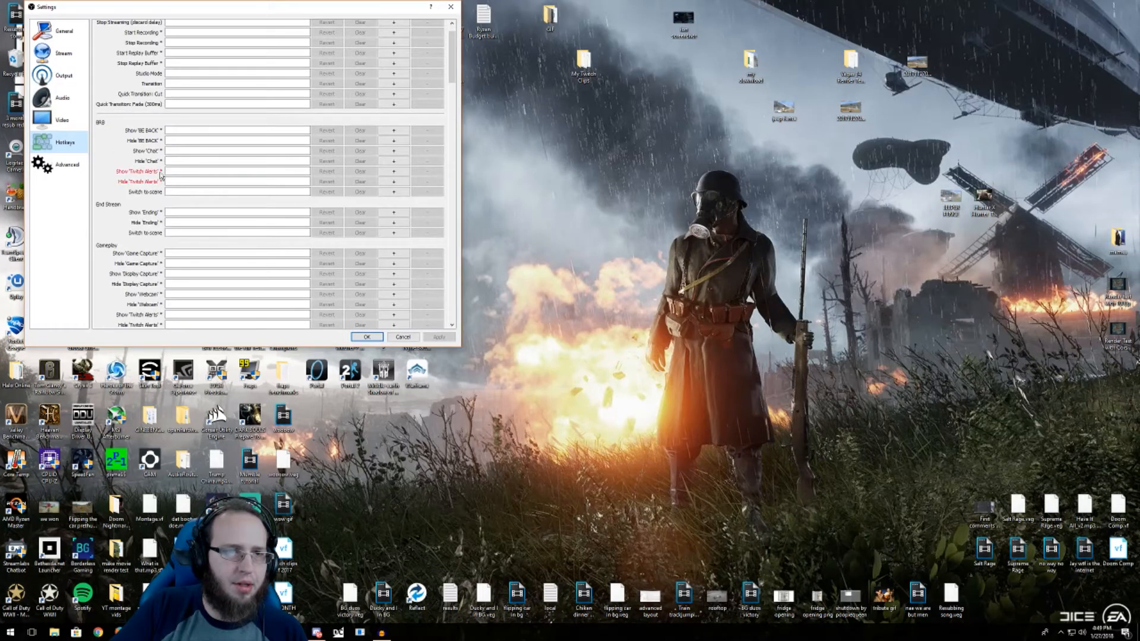
scroll(down, 3)
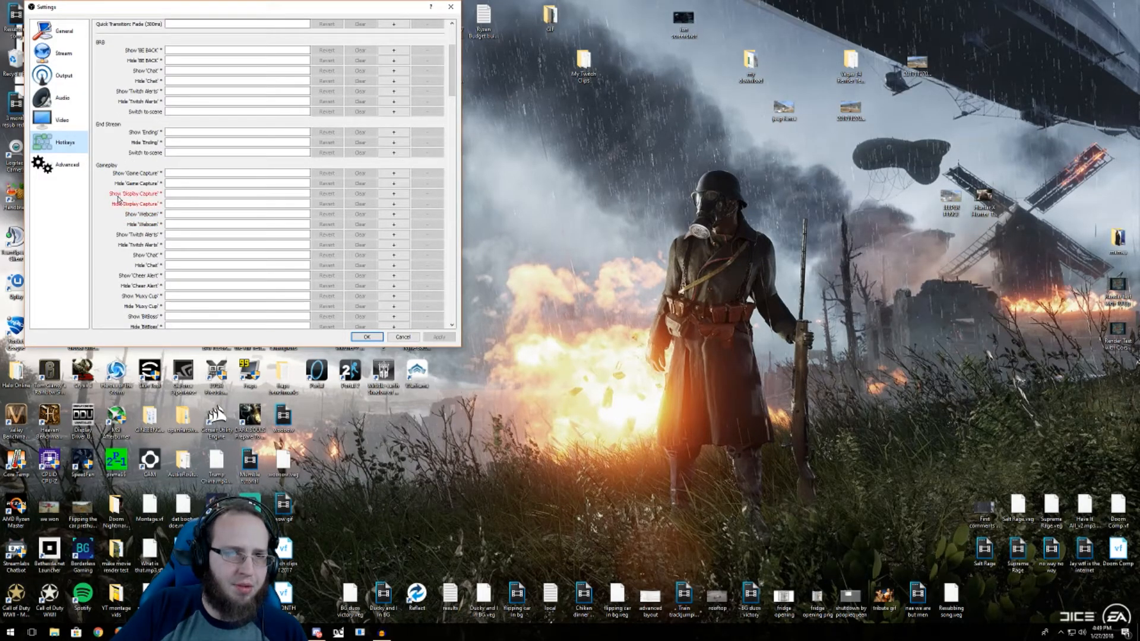
scroll(down, 3)
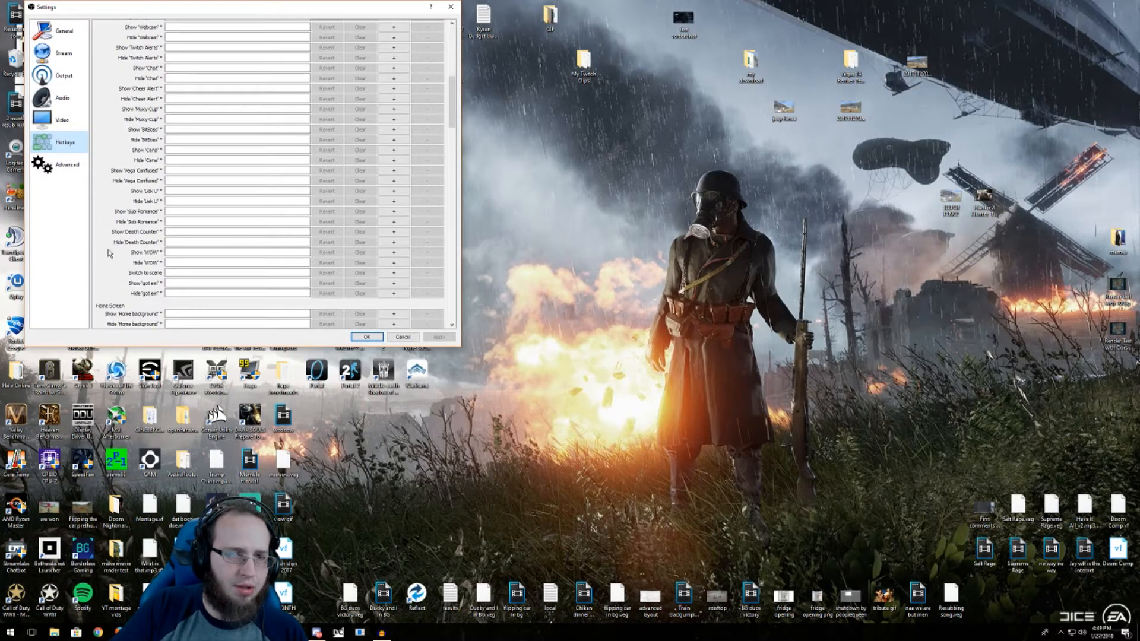
click(240, 282)
text(/)
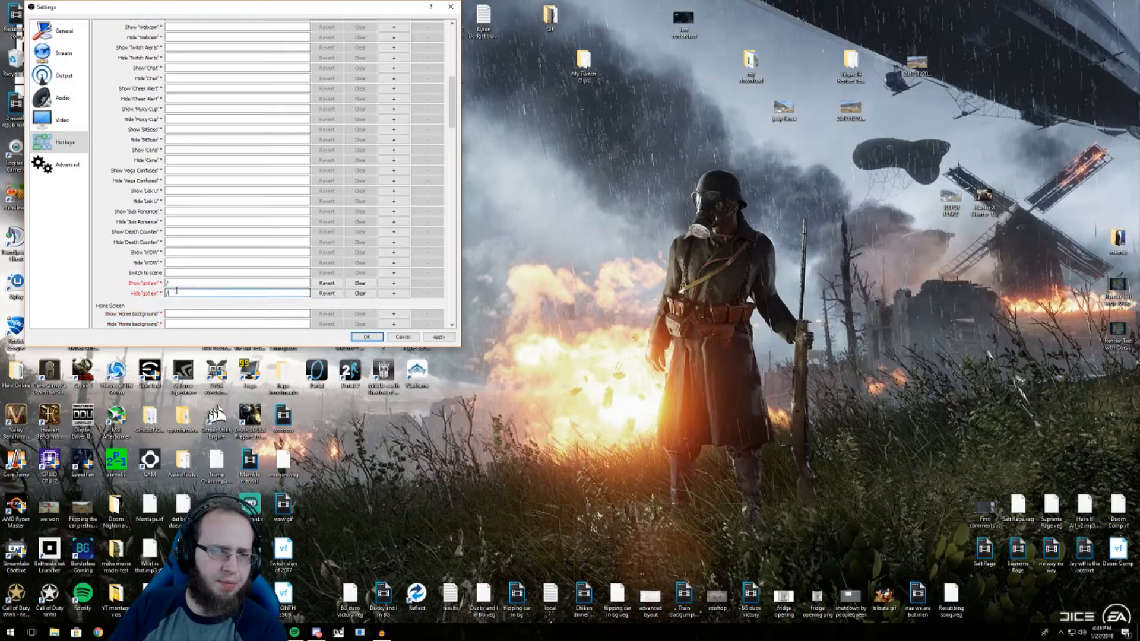
click(367, 336)
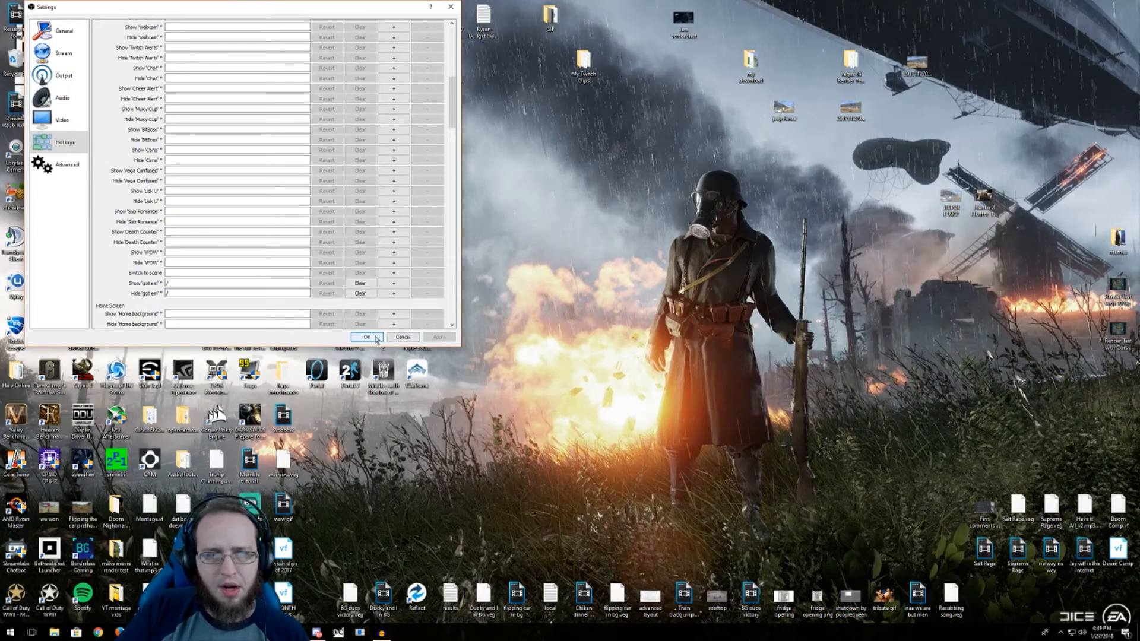
click(366, 336)
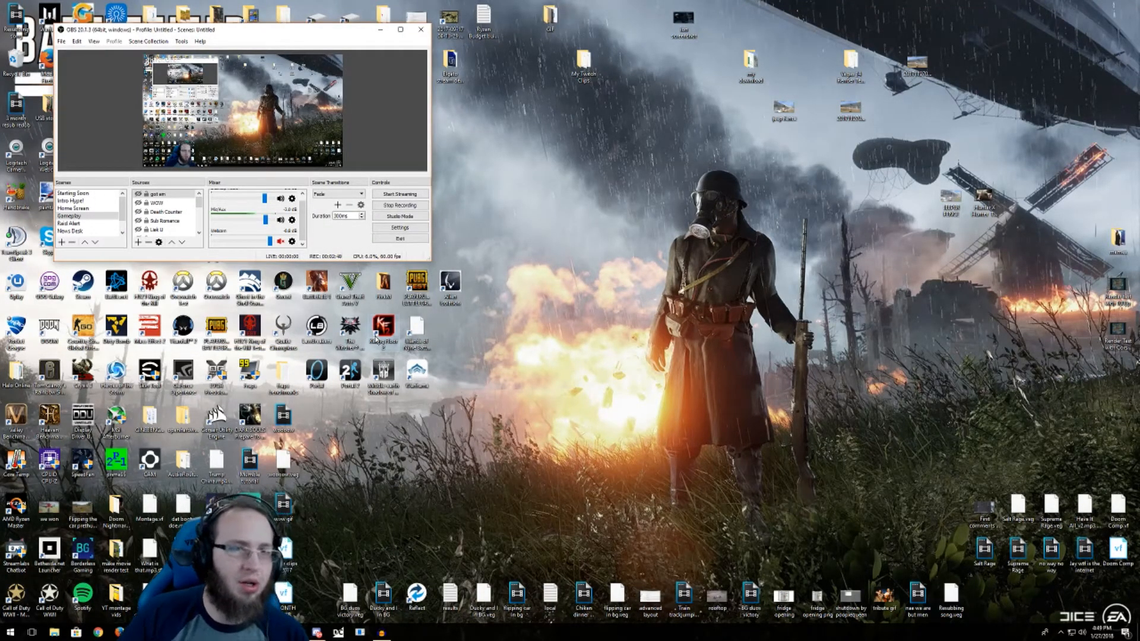